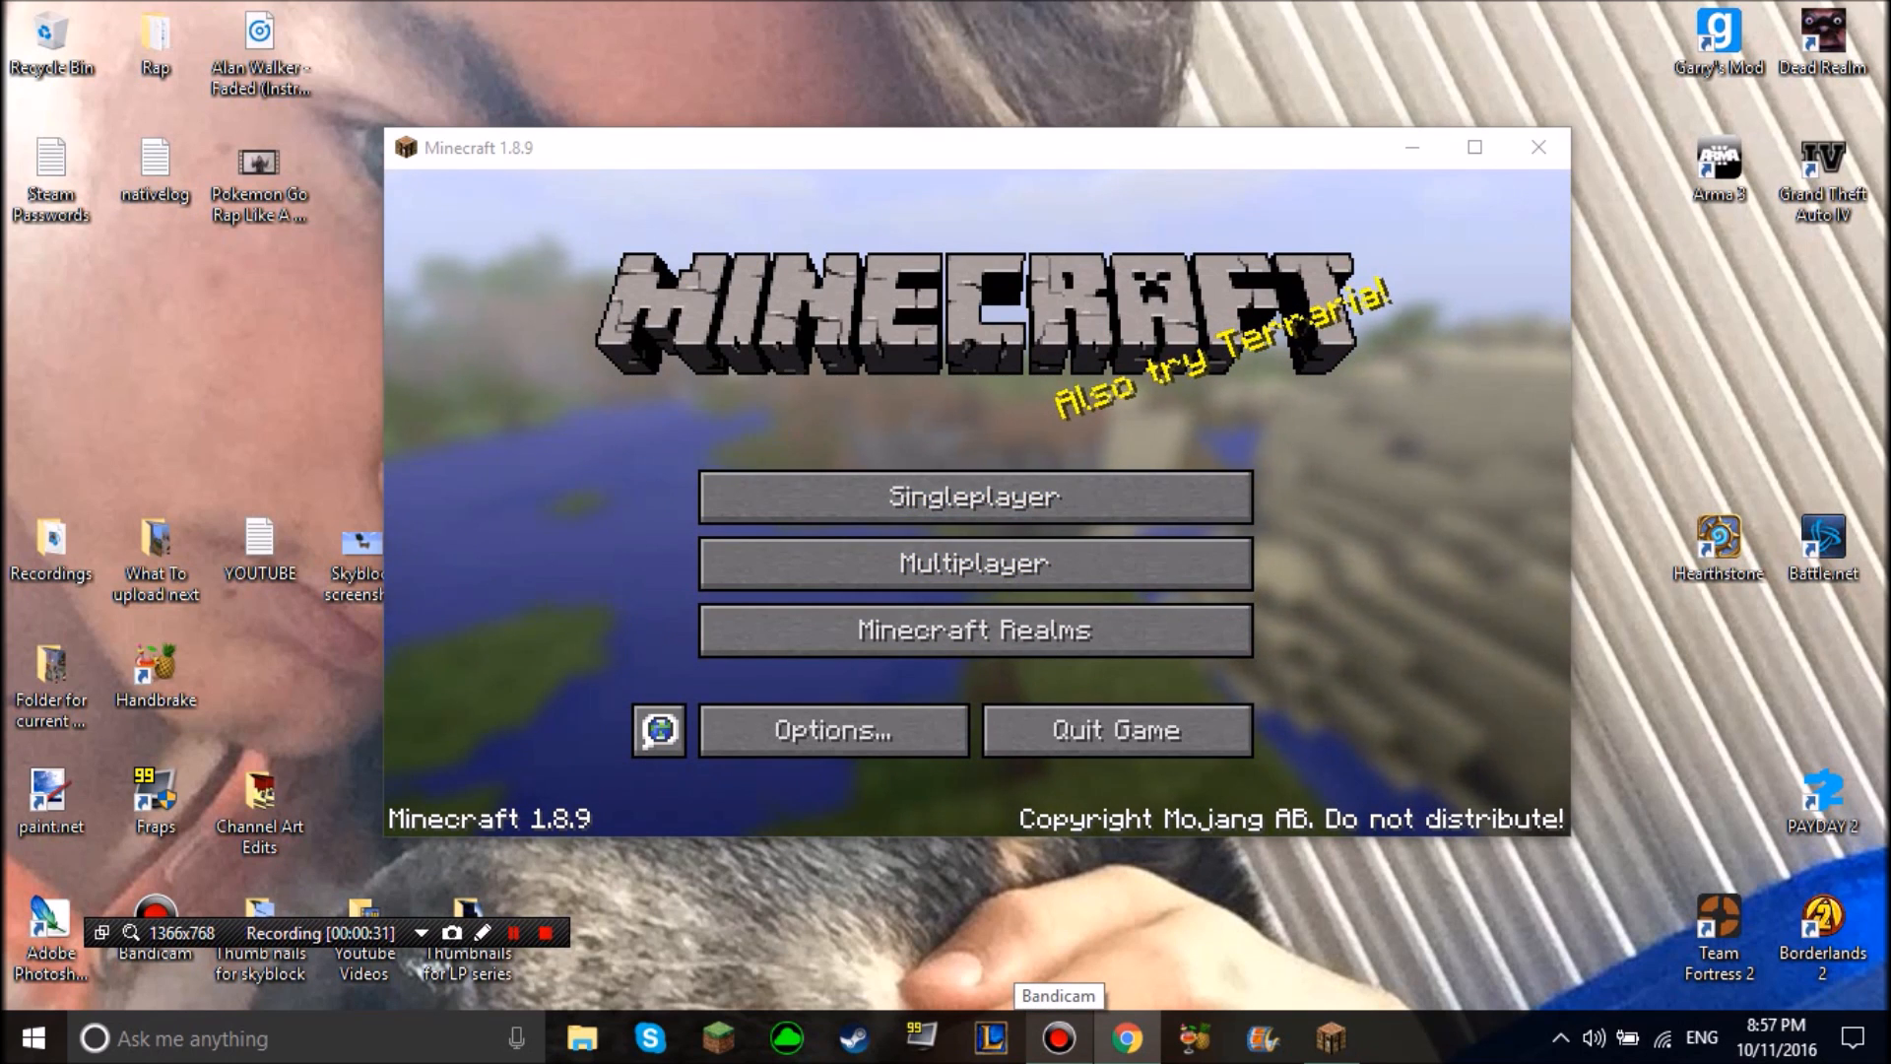
# Launch Chrome and run a Google search for 'skyblock download'
pyautogui.click(1125, 1038)
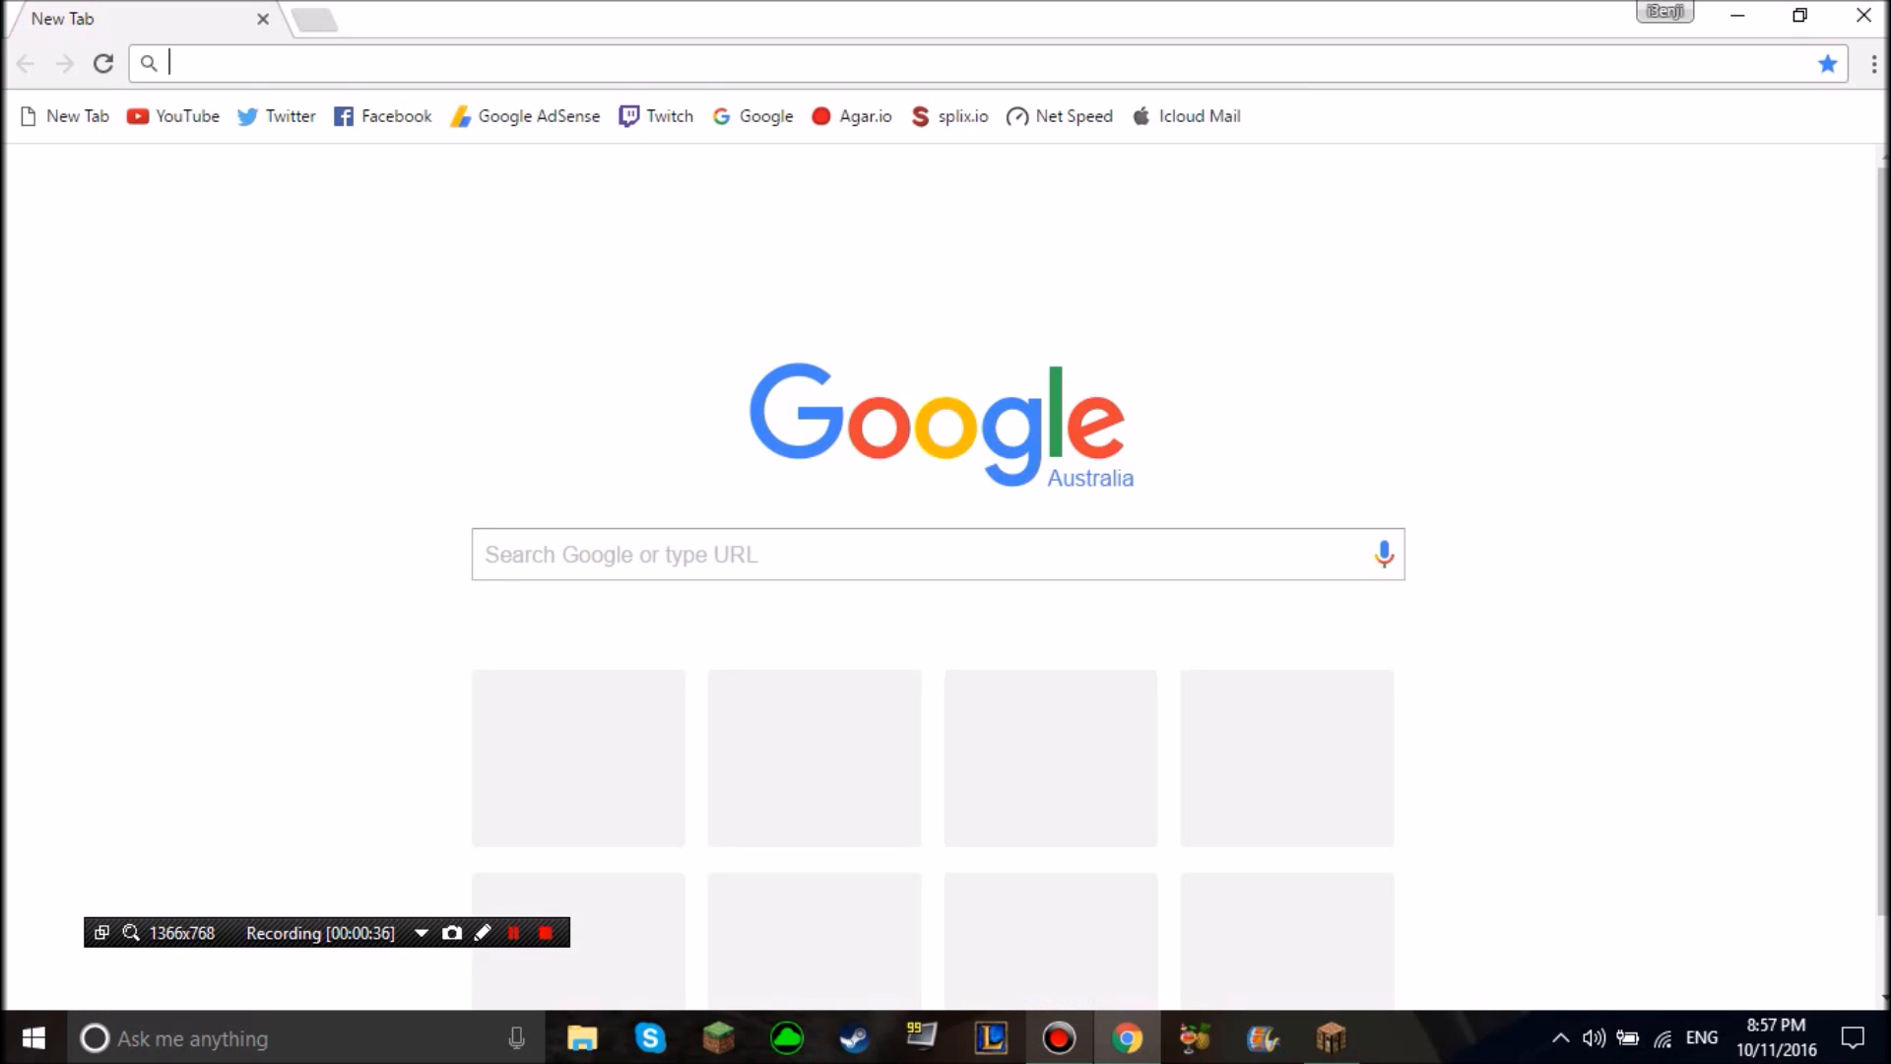
pyautogui.write('skyblock downlo')
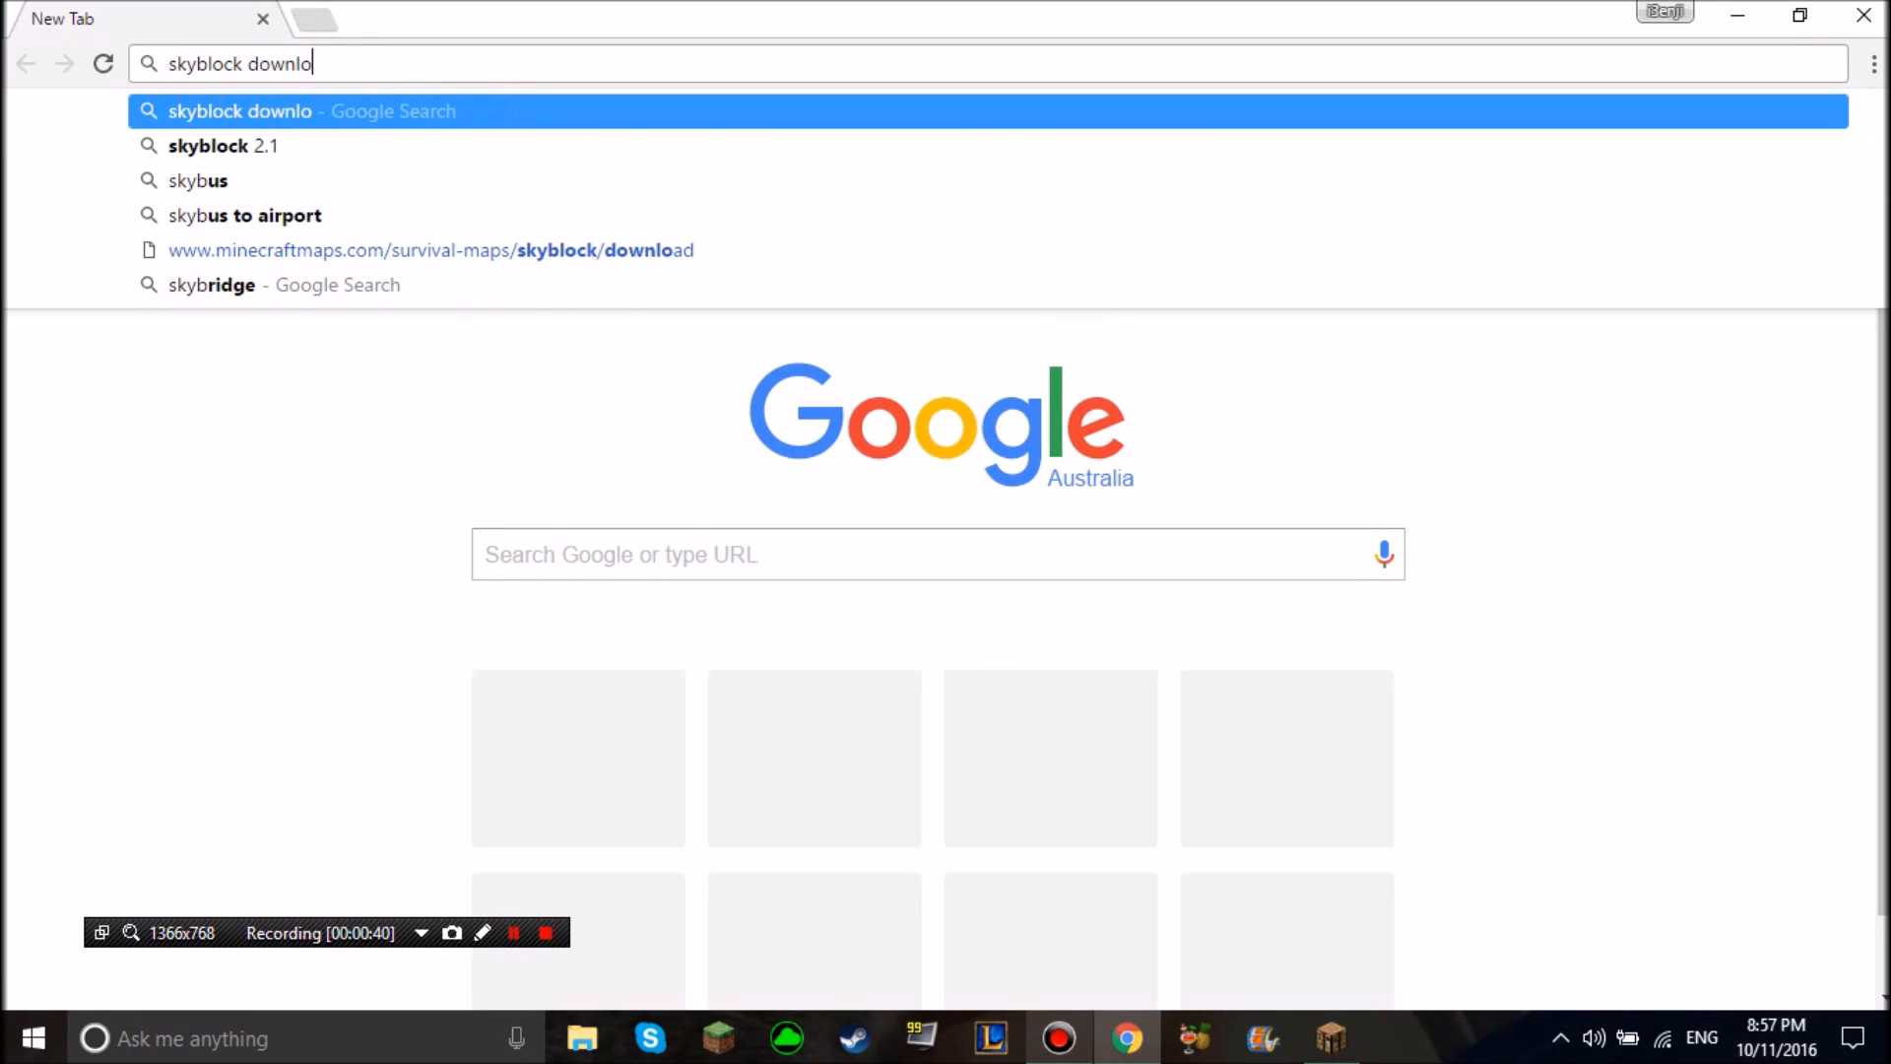
pyautogui.press('enter')
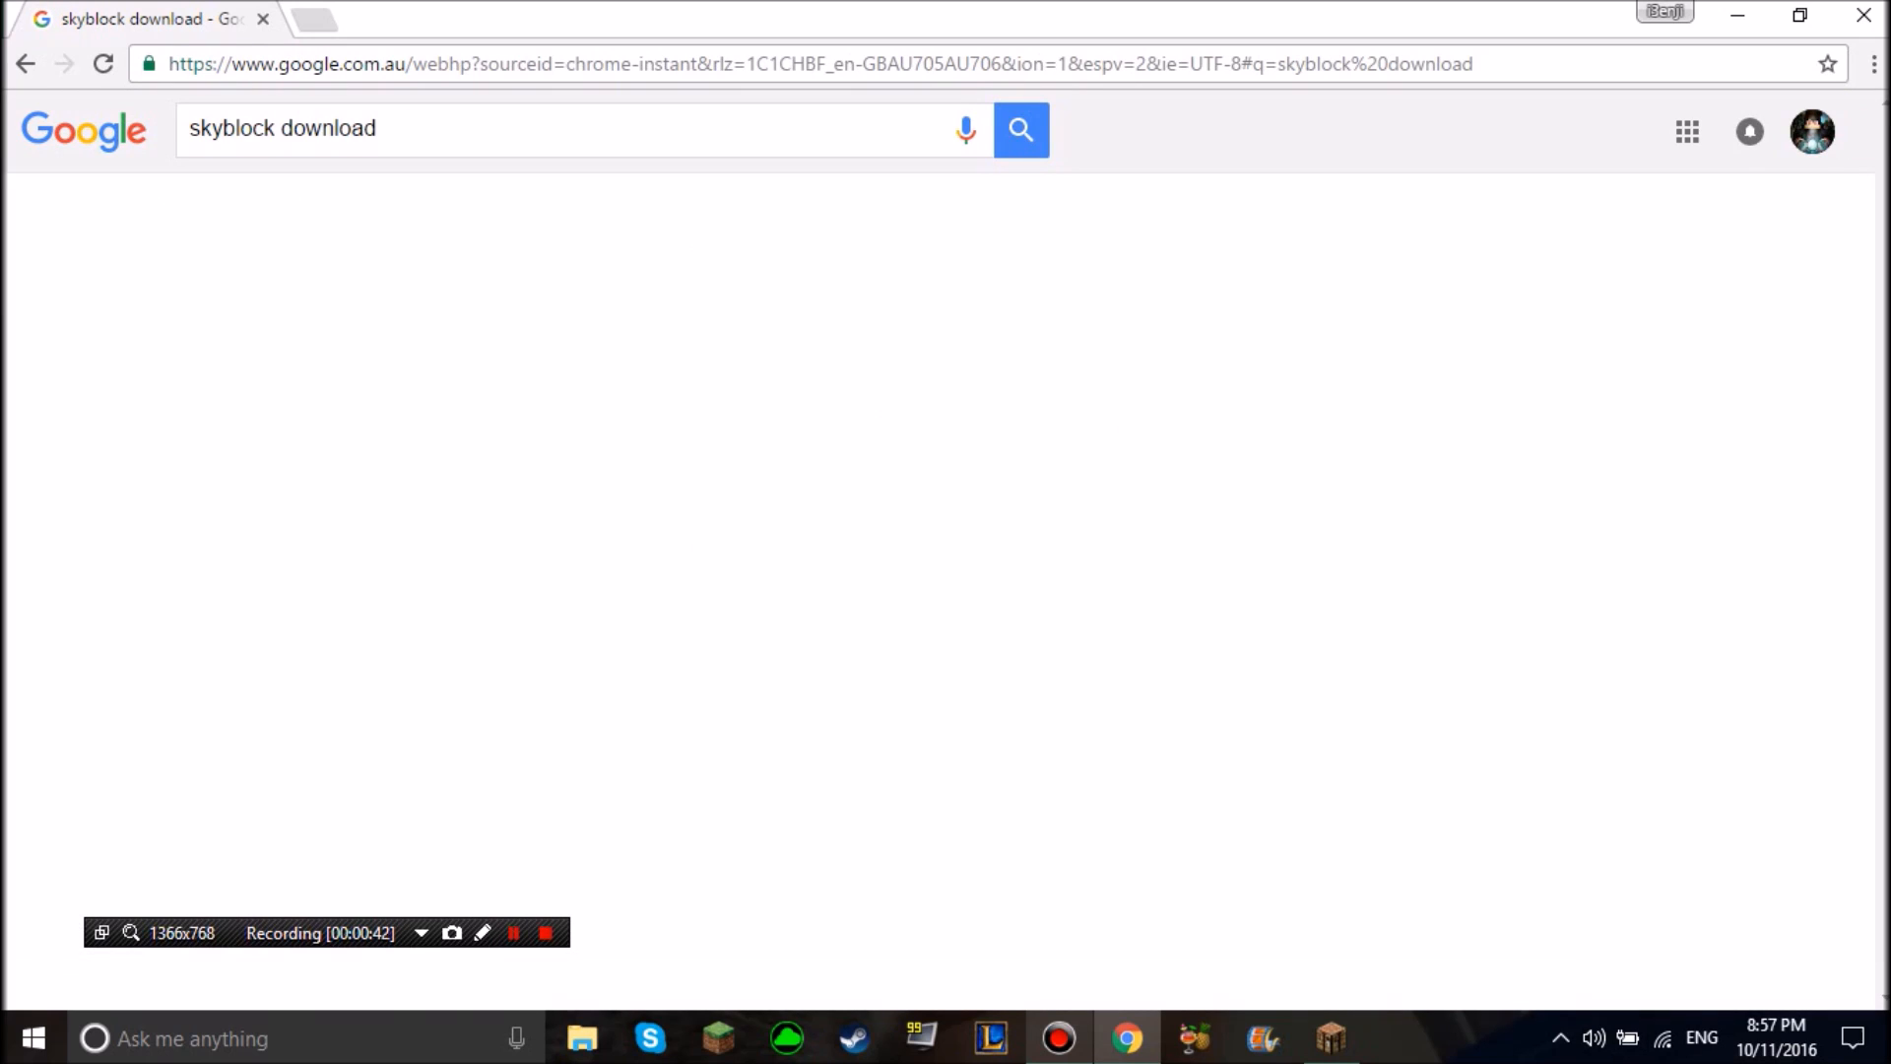
# Follow the SkyBlock - Minecraft Maps result and download the map archive from minecraftmaps.com
pyautogui.click(1019, 130)
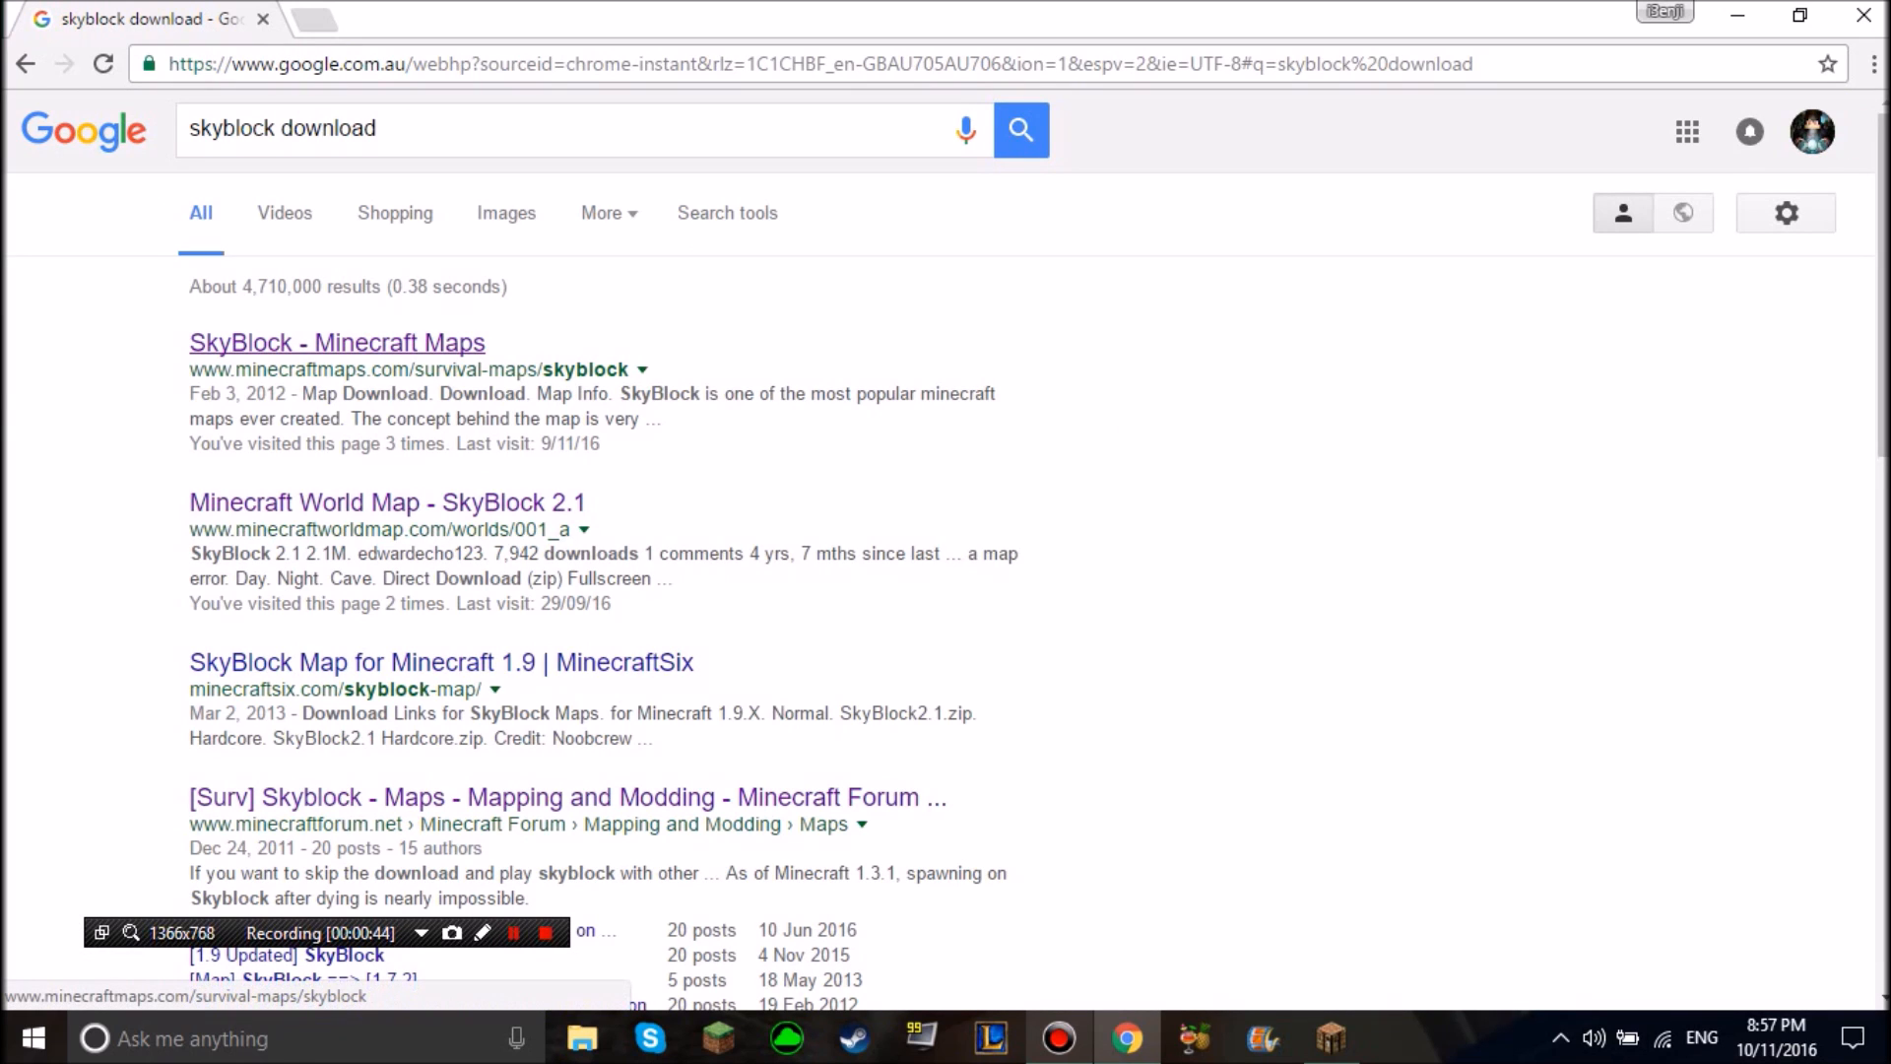
pyautogui.click(337, 343)
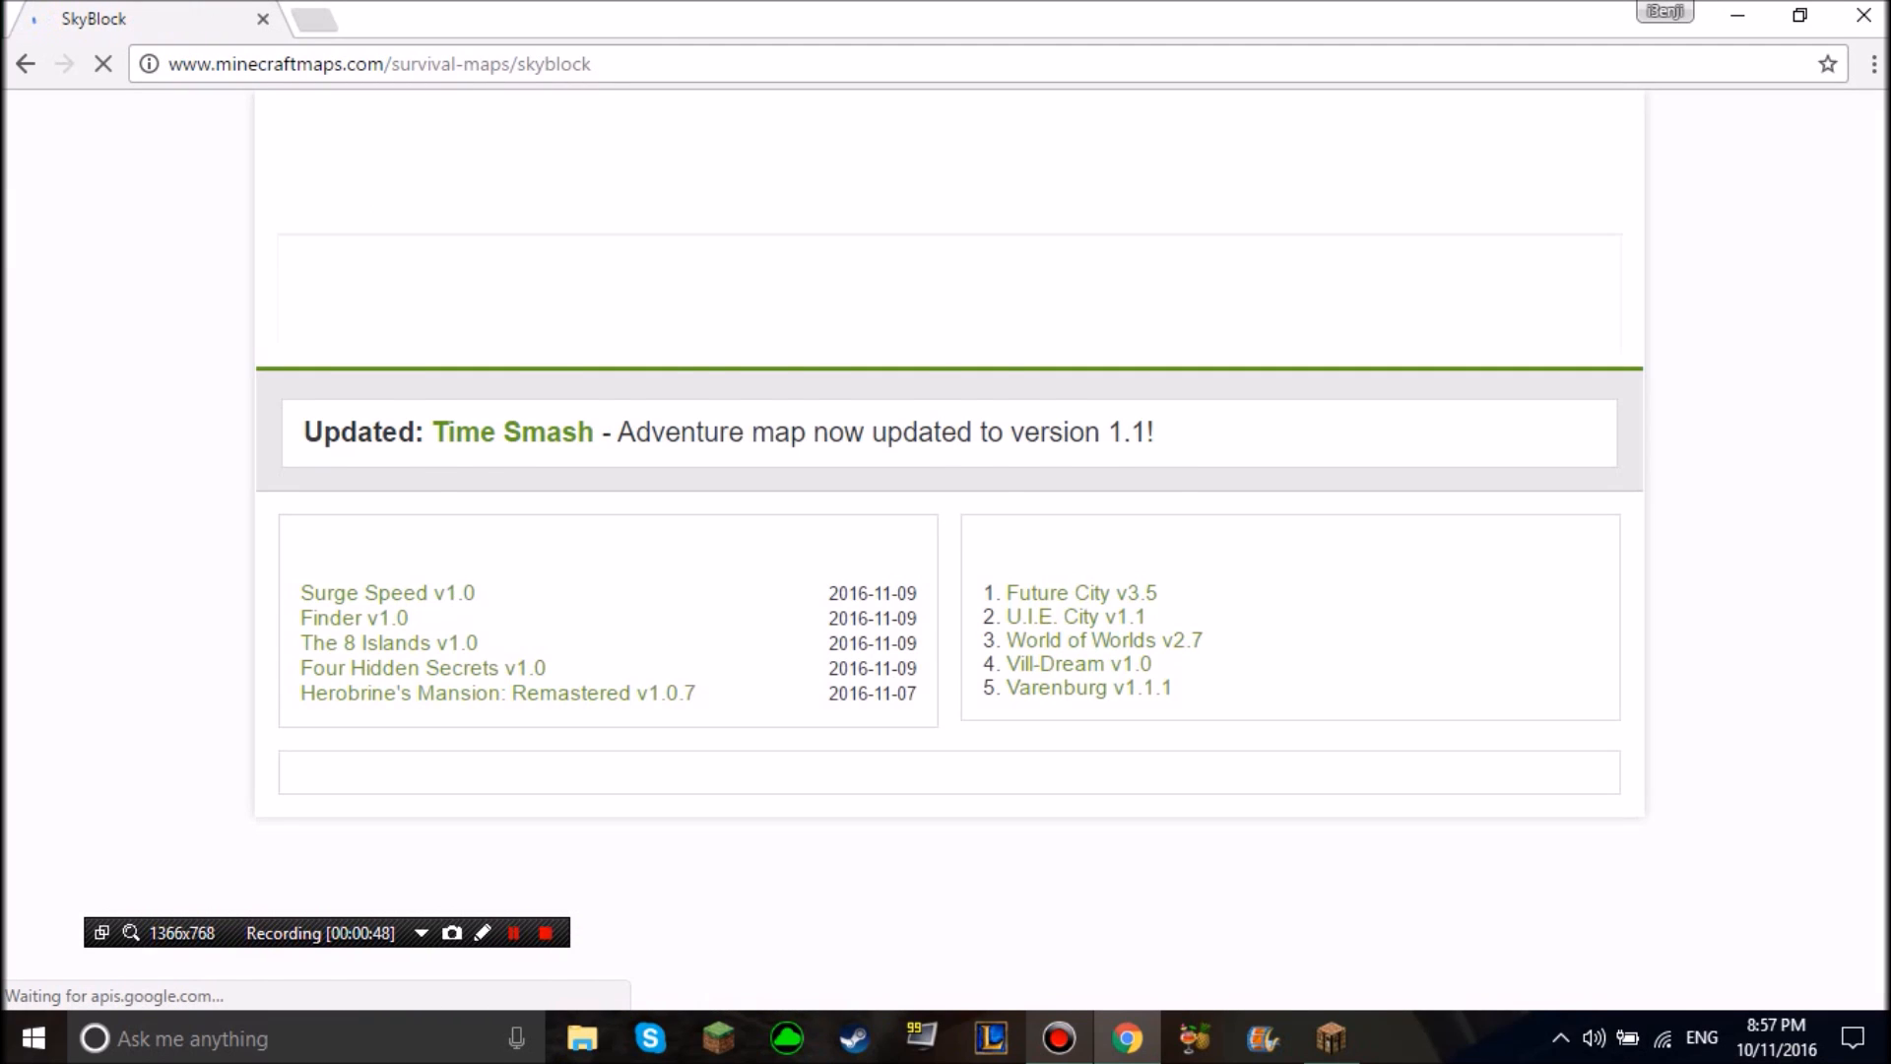
pyautogui.scroll(-3)
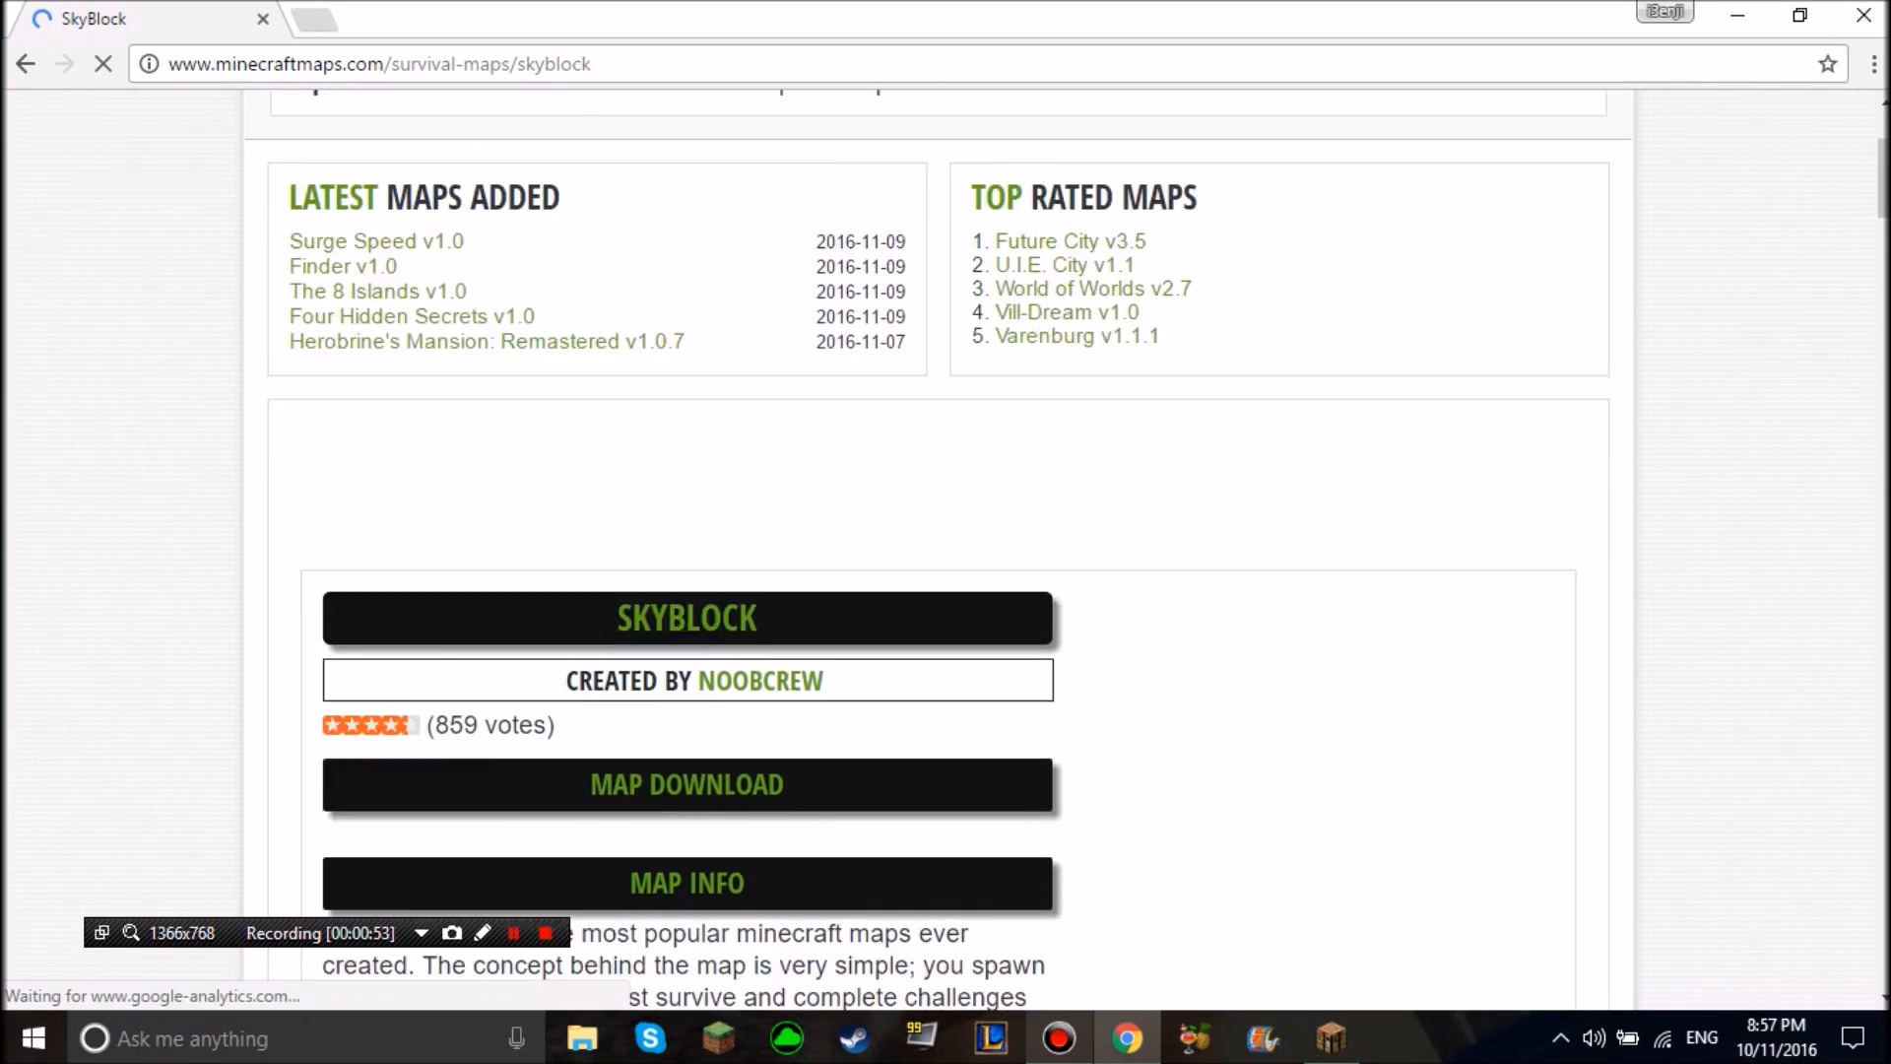
pyautogui.scroll(-3)
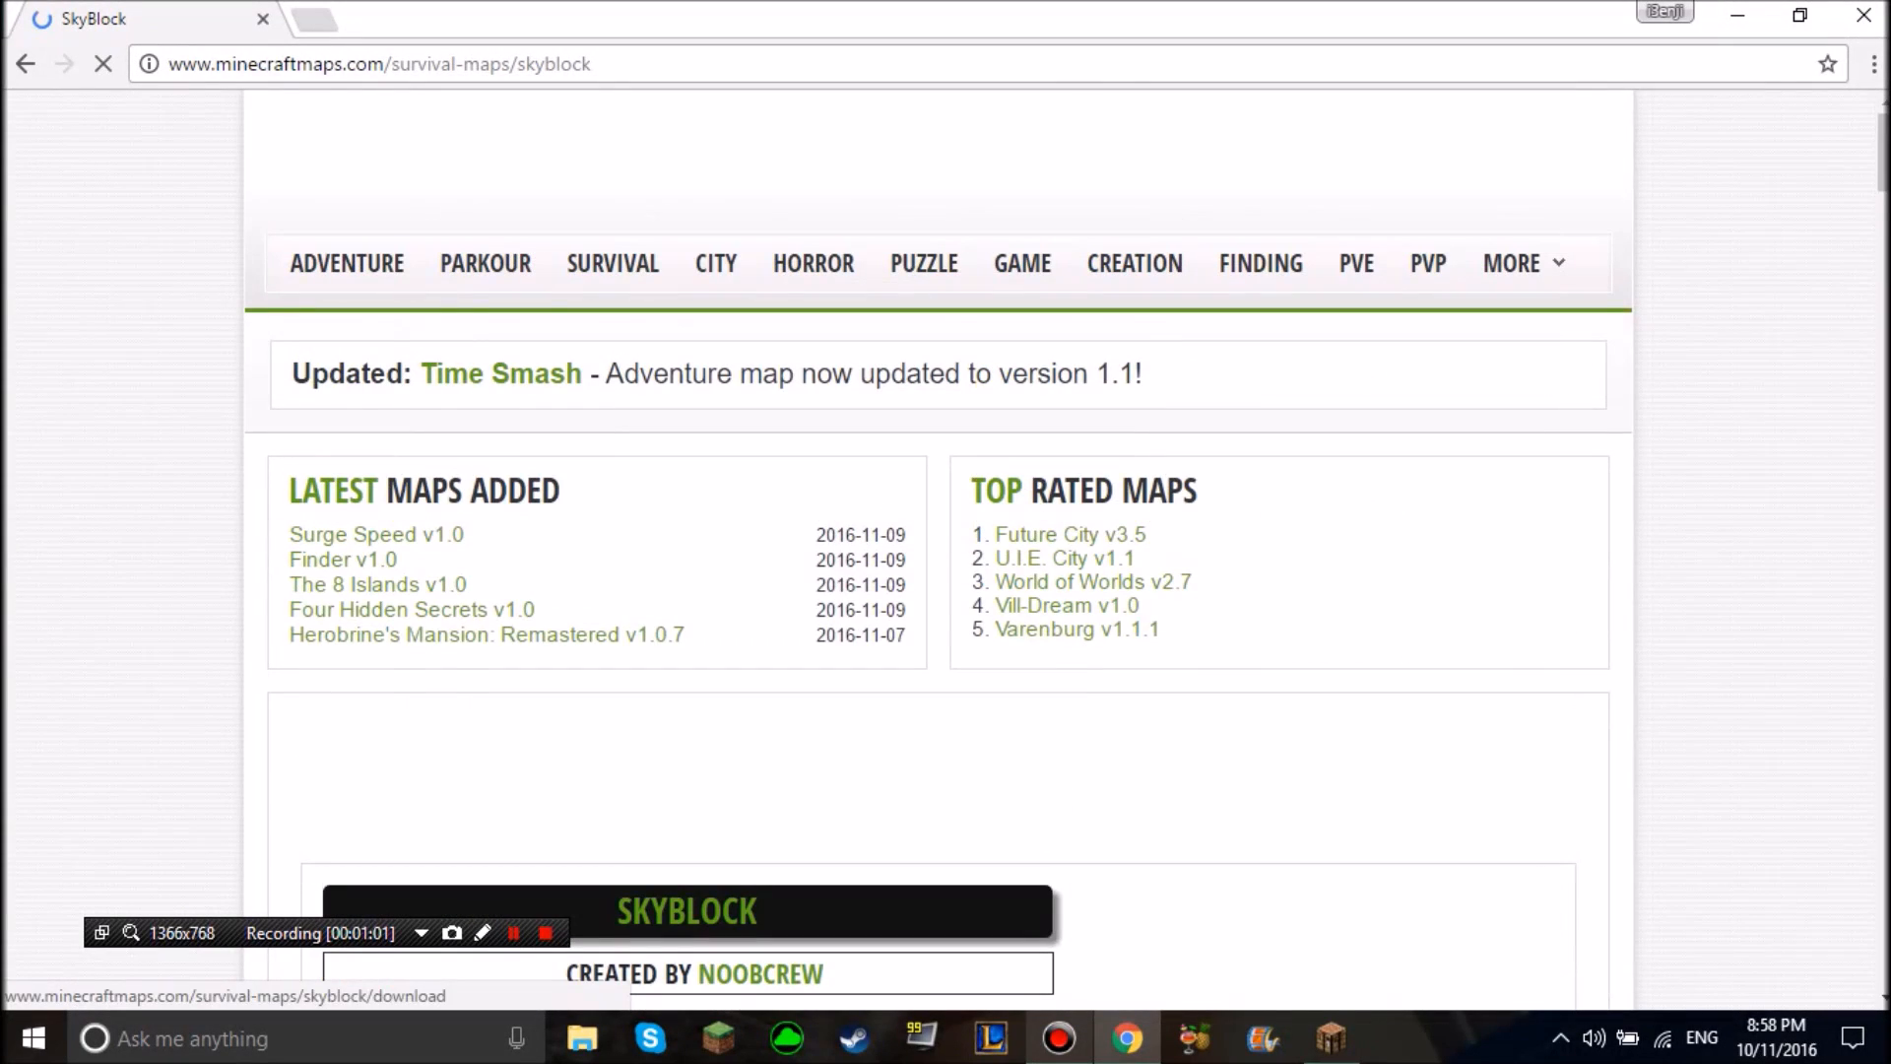
pyautogui.scroll(-3)
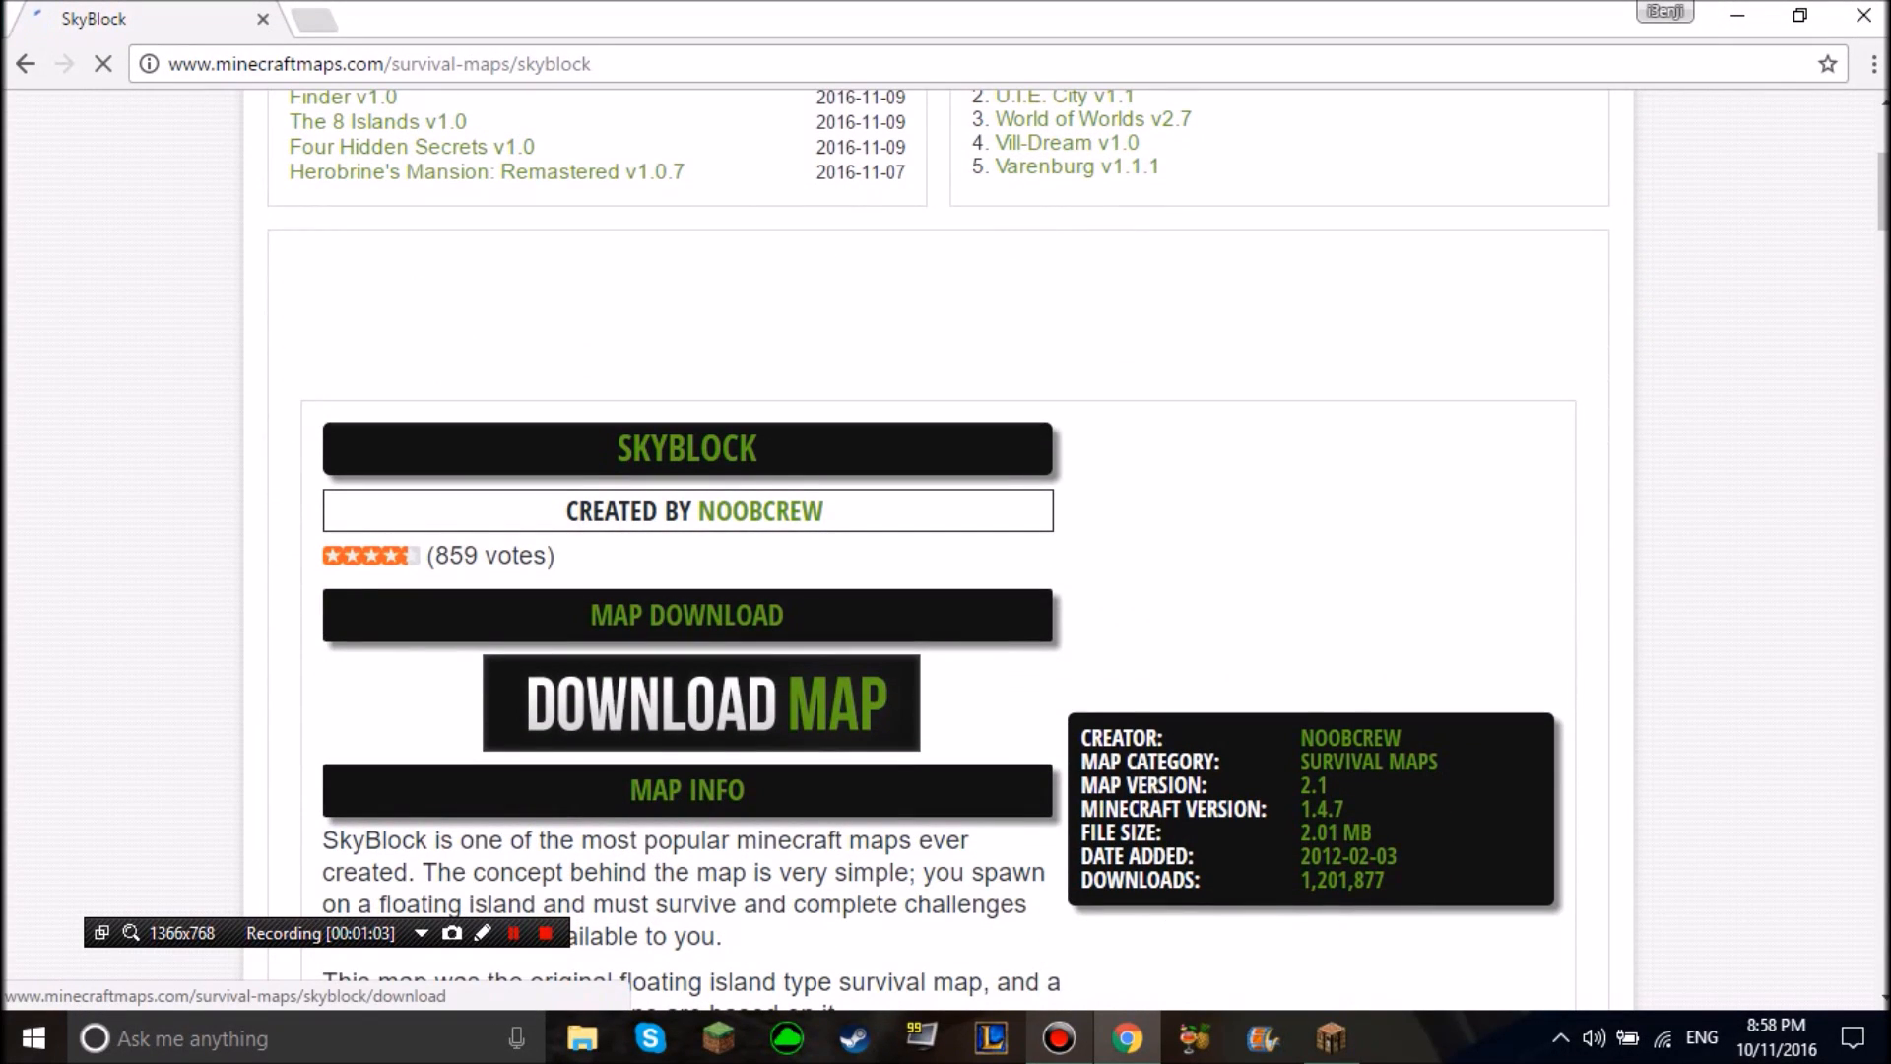
pyautogui.click(701, 705)
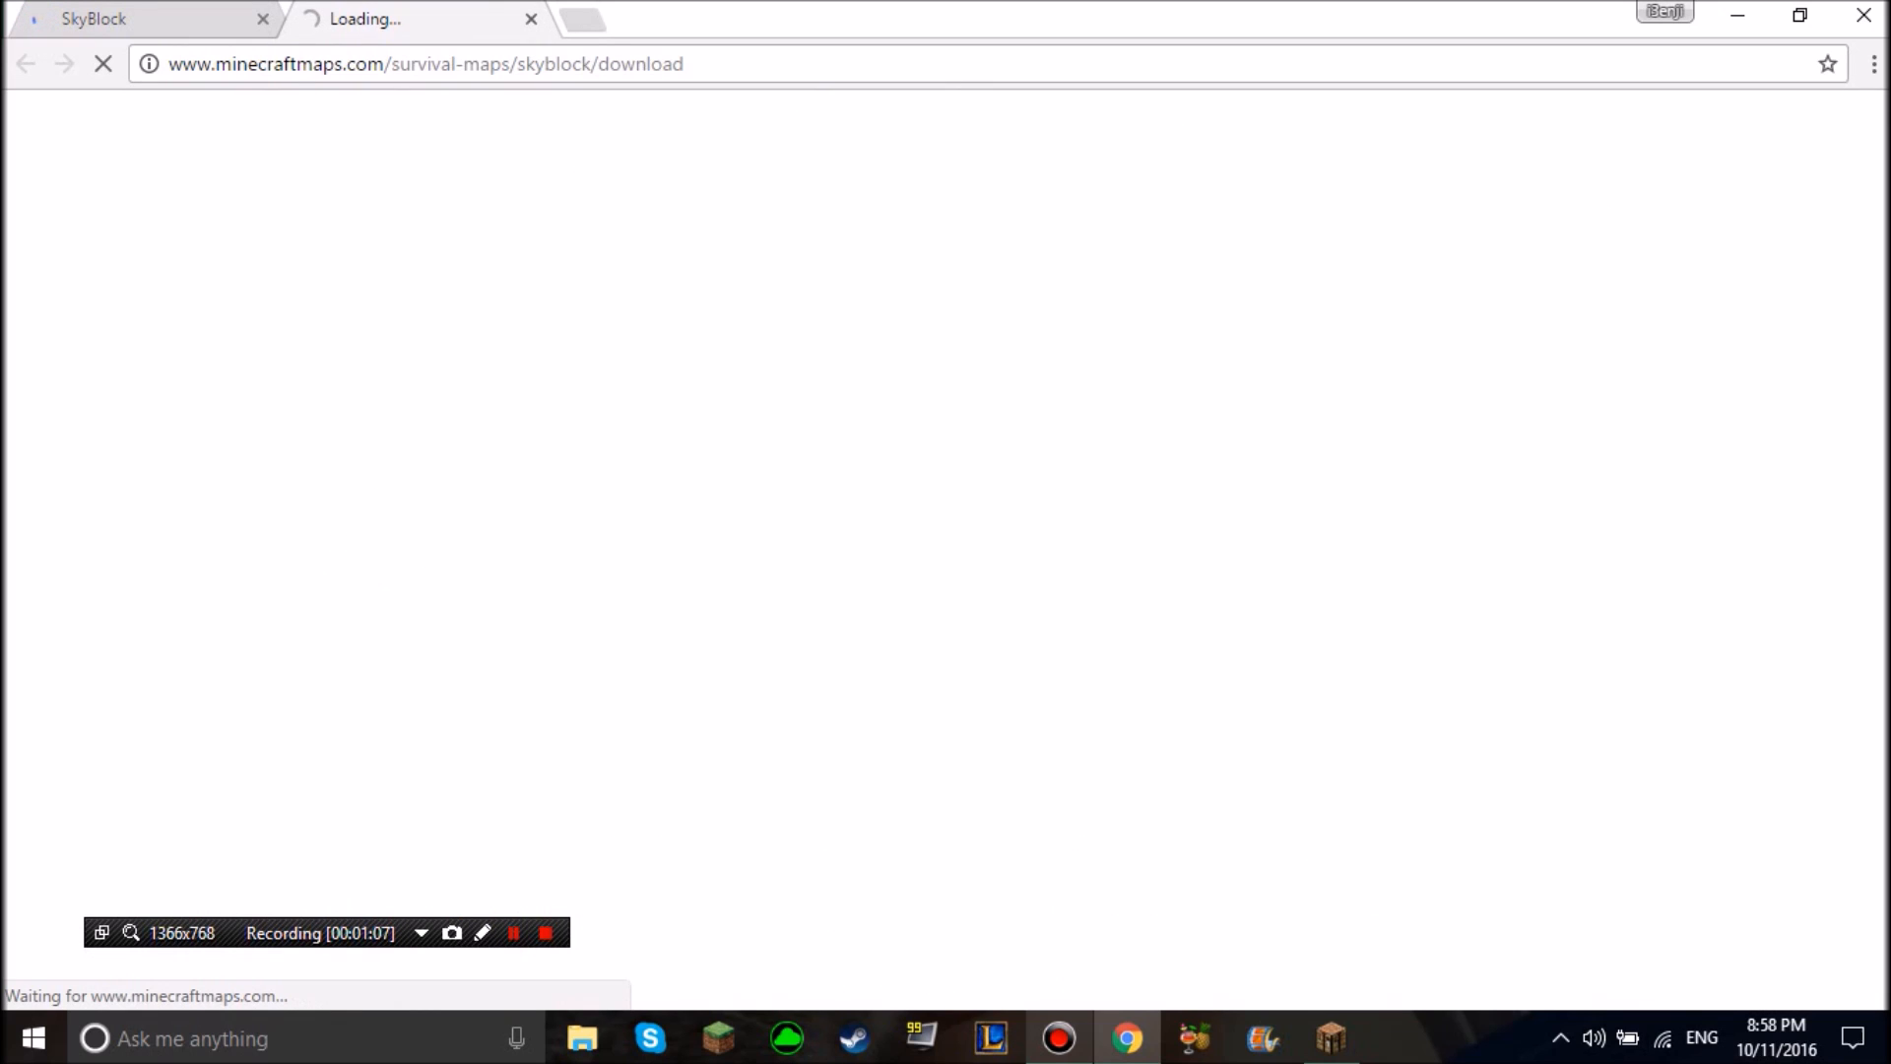
pyautogui.click(422, 63)
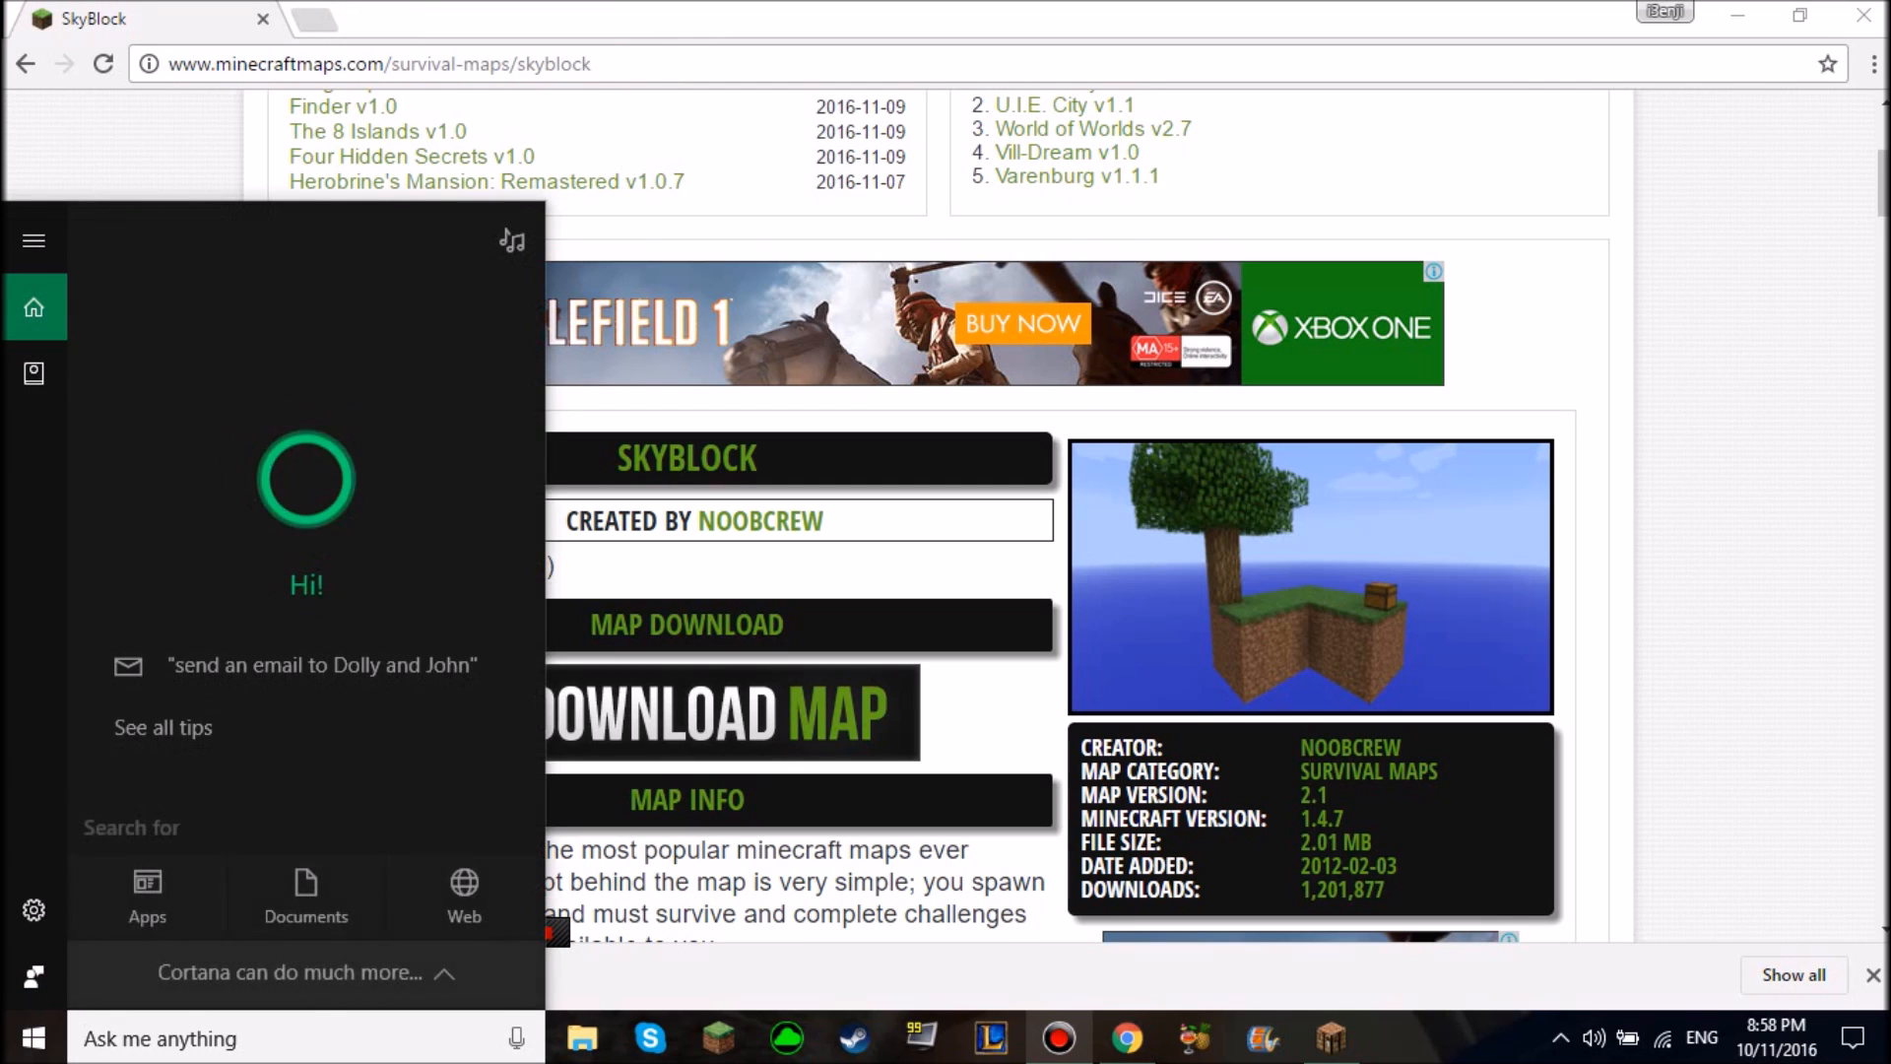
# Reach the saves folder via %appdata%, then .minecraft, in File Explorer
pyautogui.write('%appdata%')
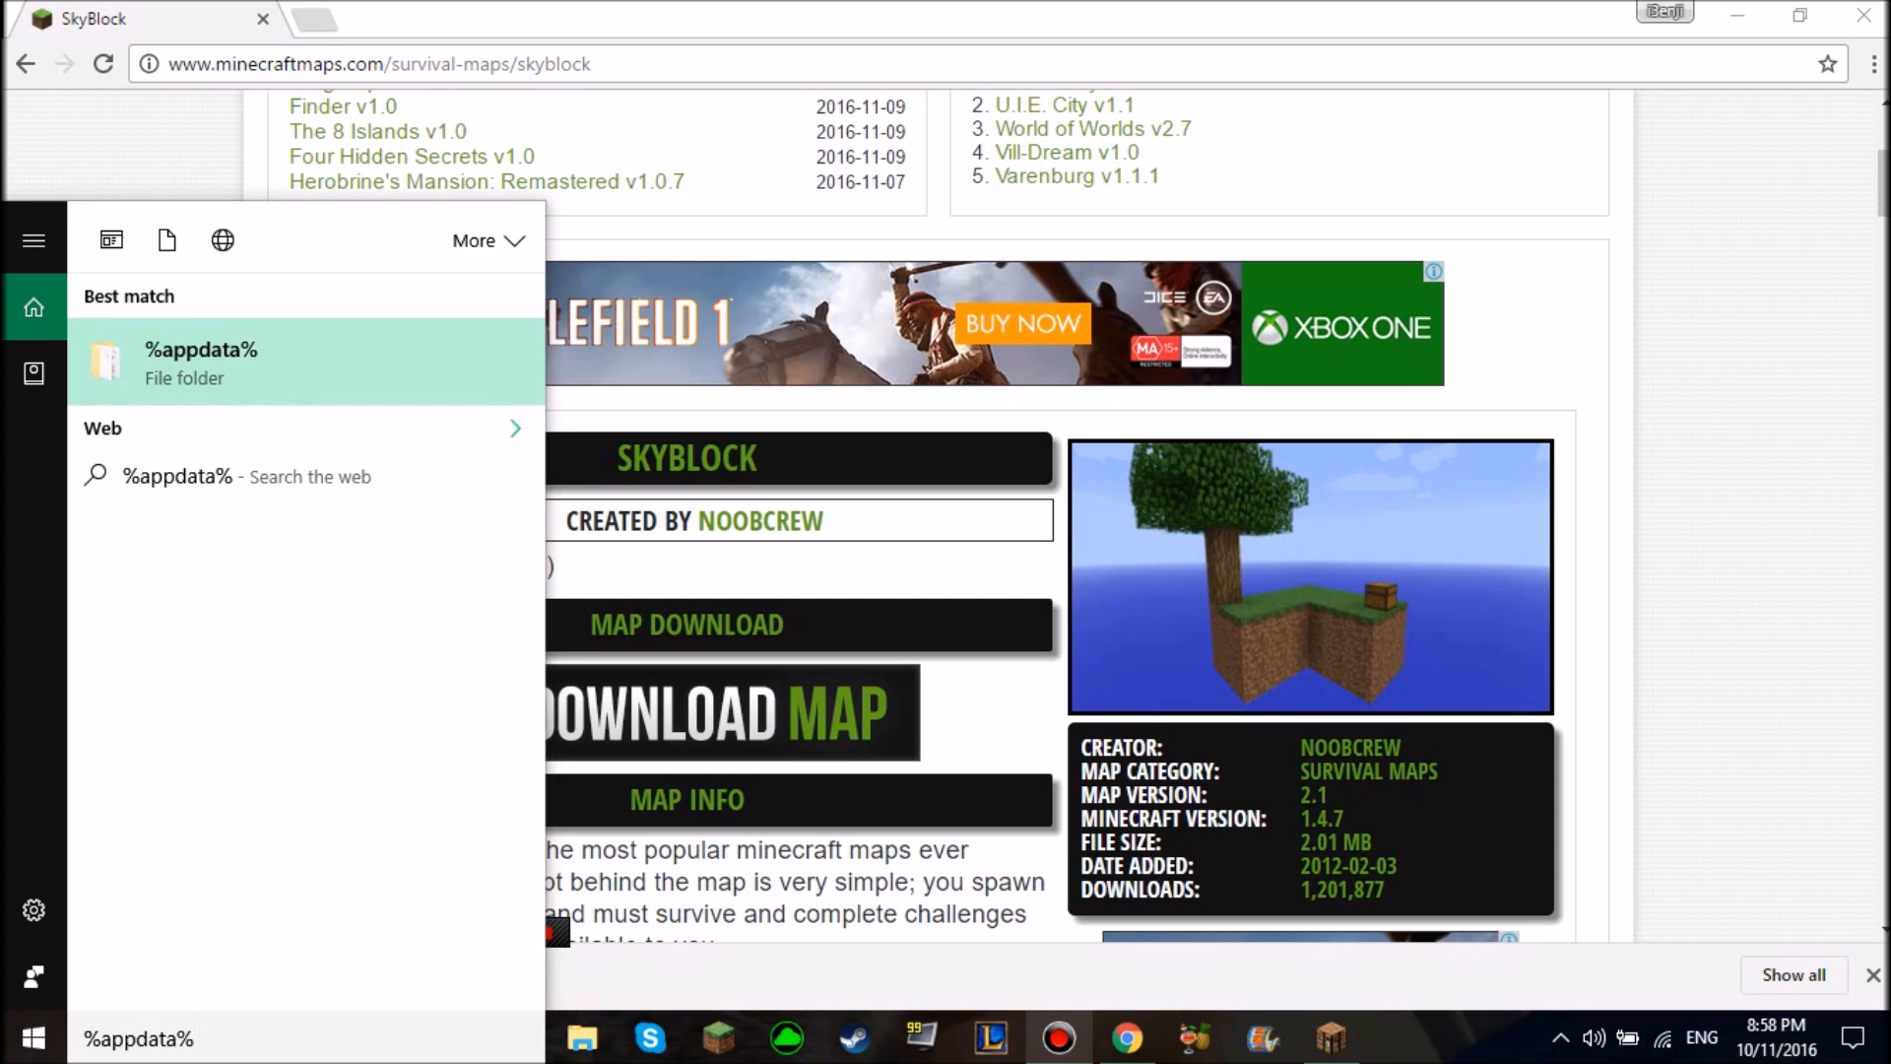
pyautogui.click(201, 362)
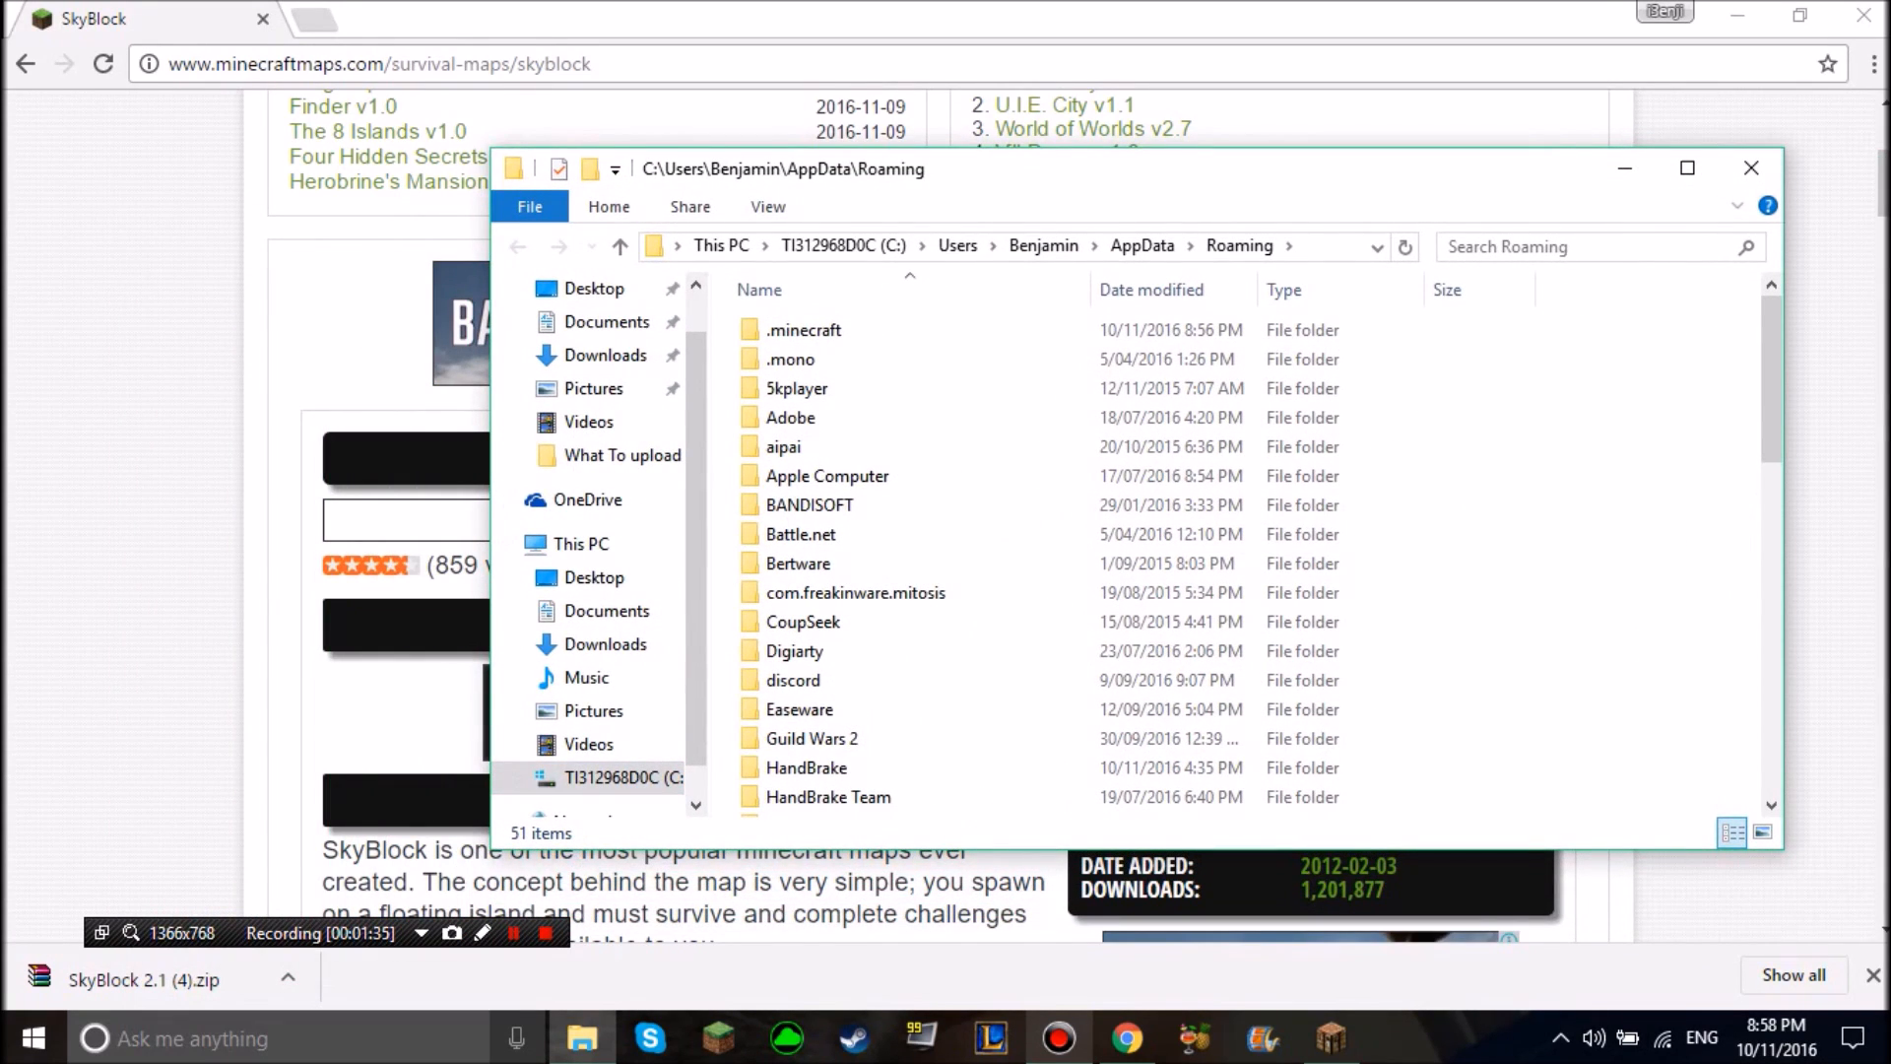
pyautogui.write('%appda')
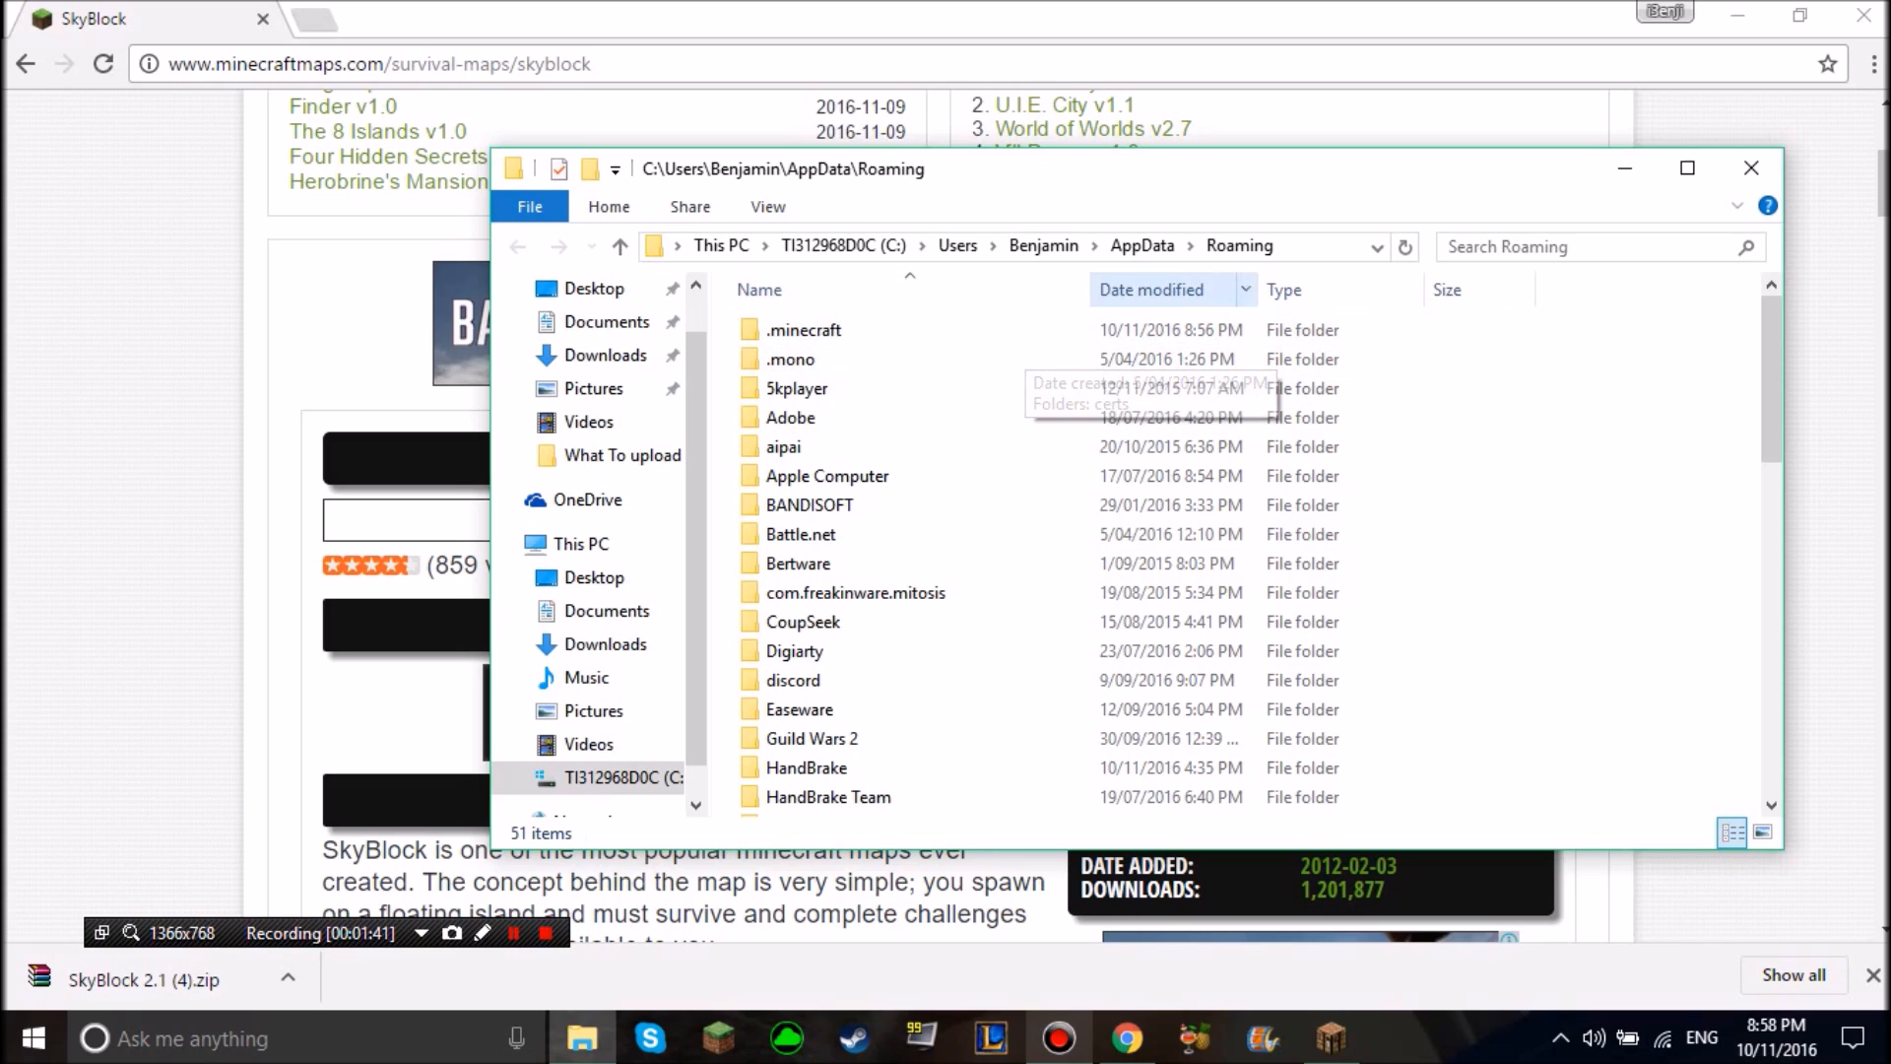
pyautogui.click(804, 329)
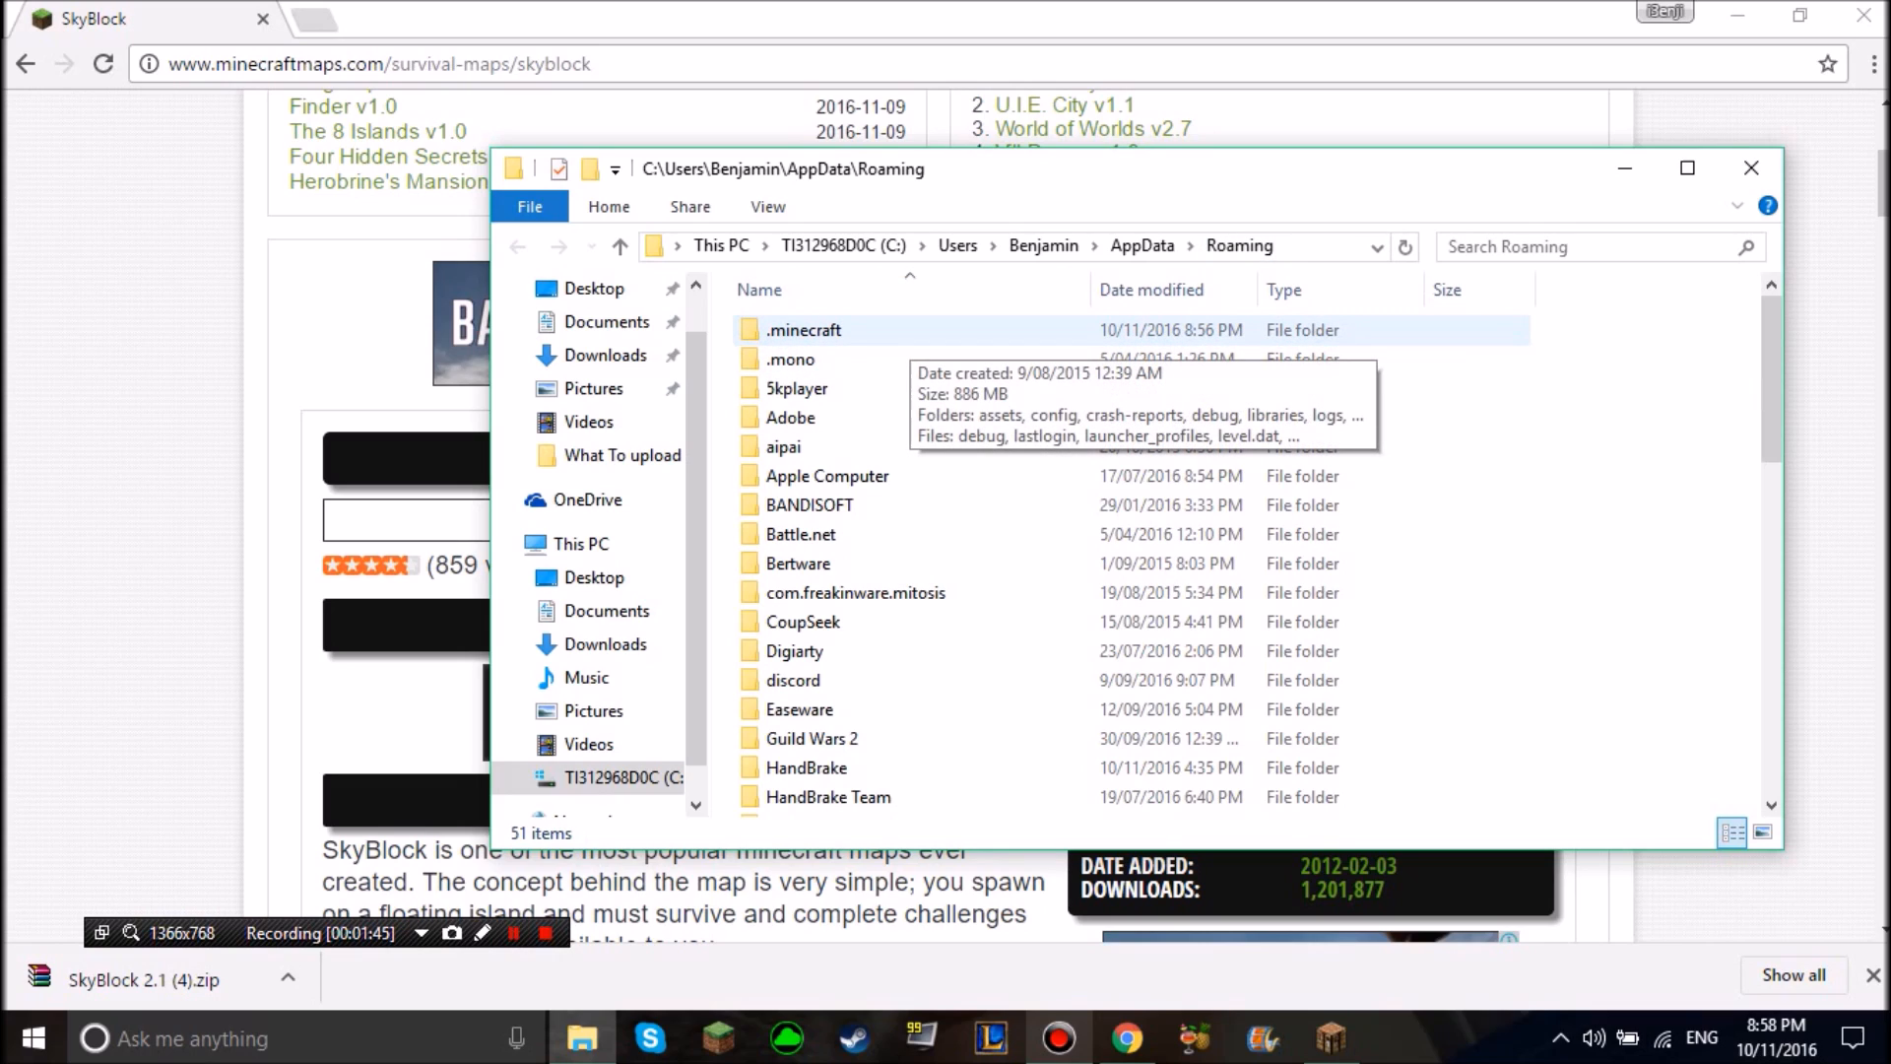
pyautogui.doubleClick(803, 329)
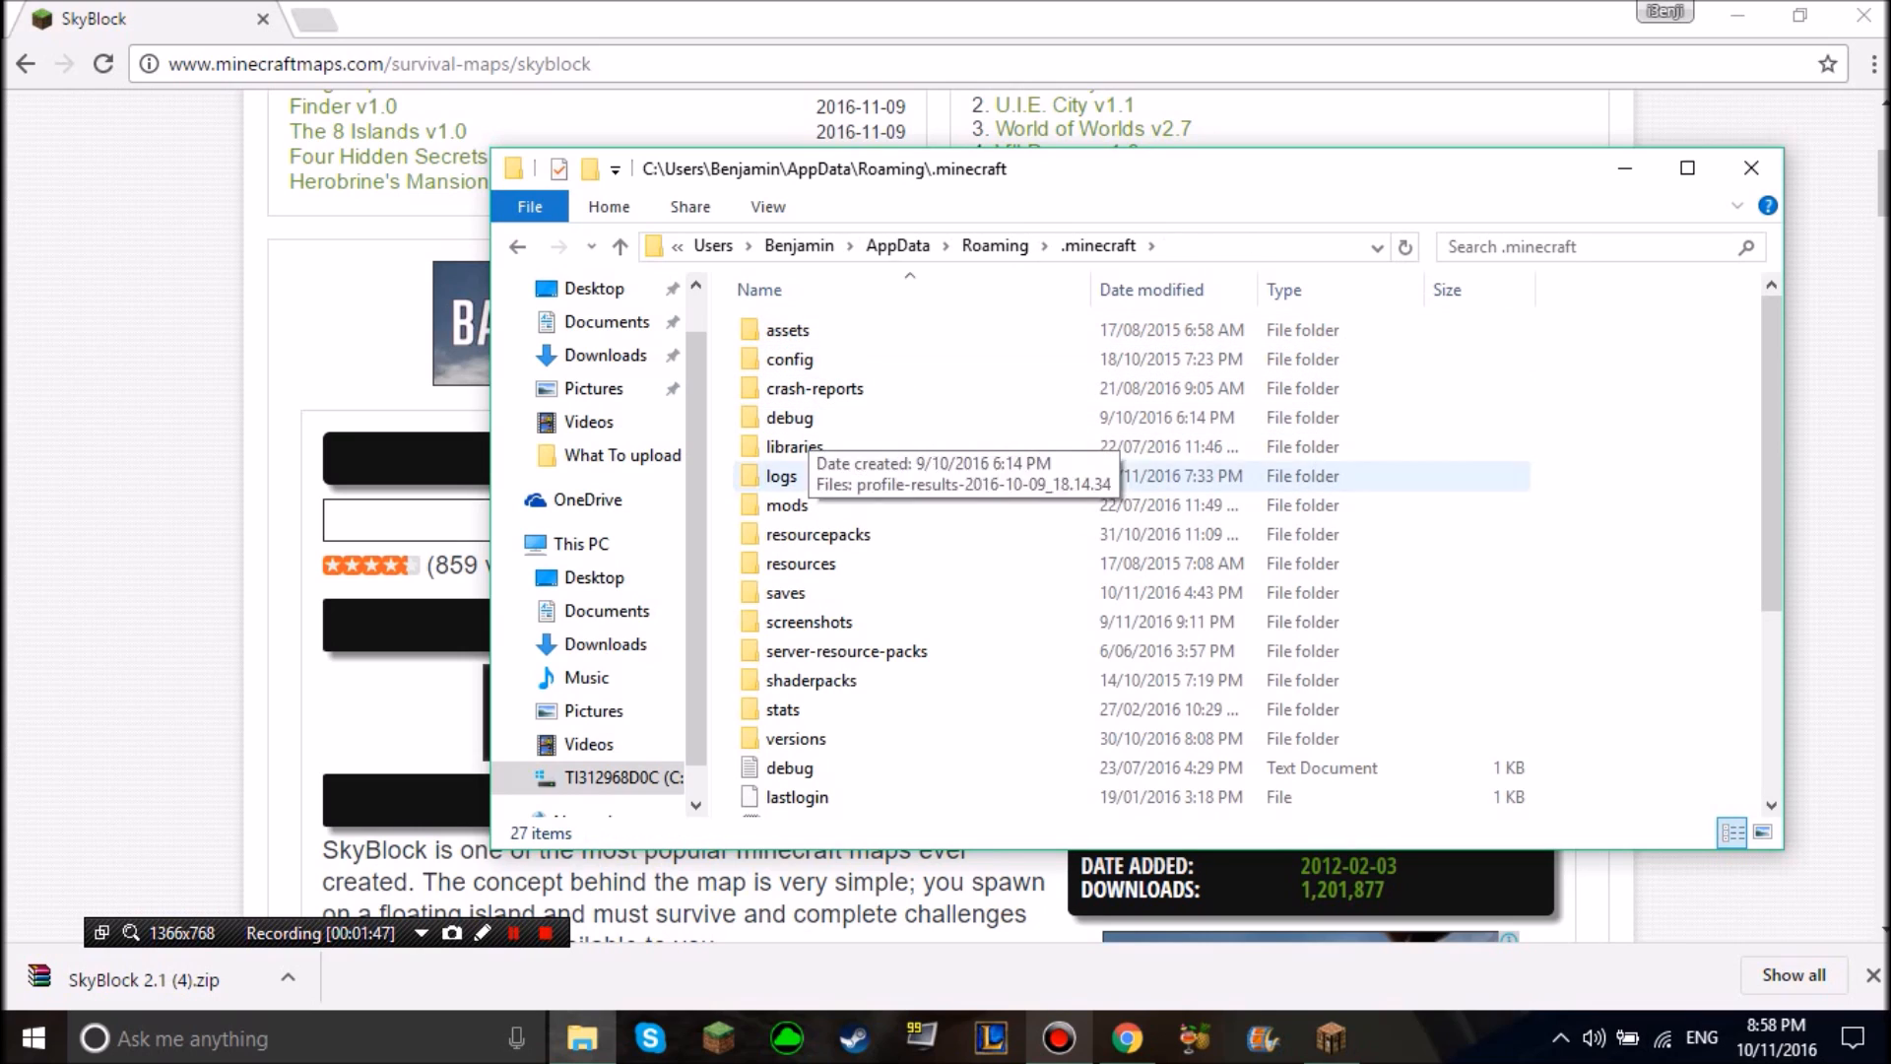
pyautogui.doubleClick(786, 593)
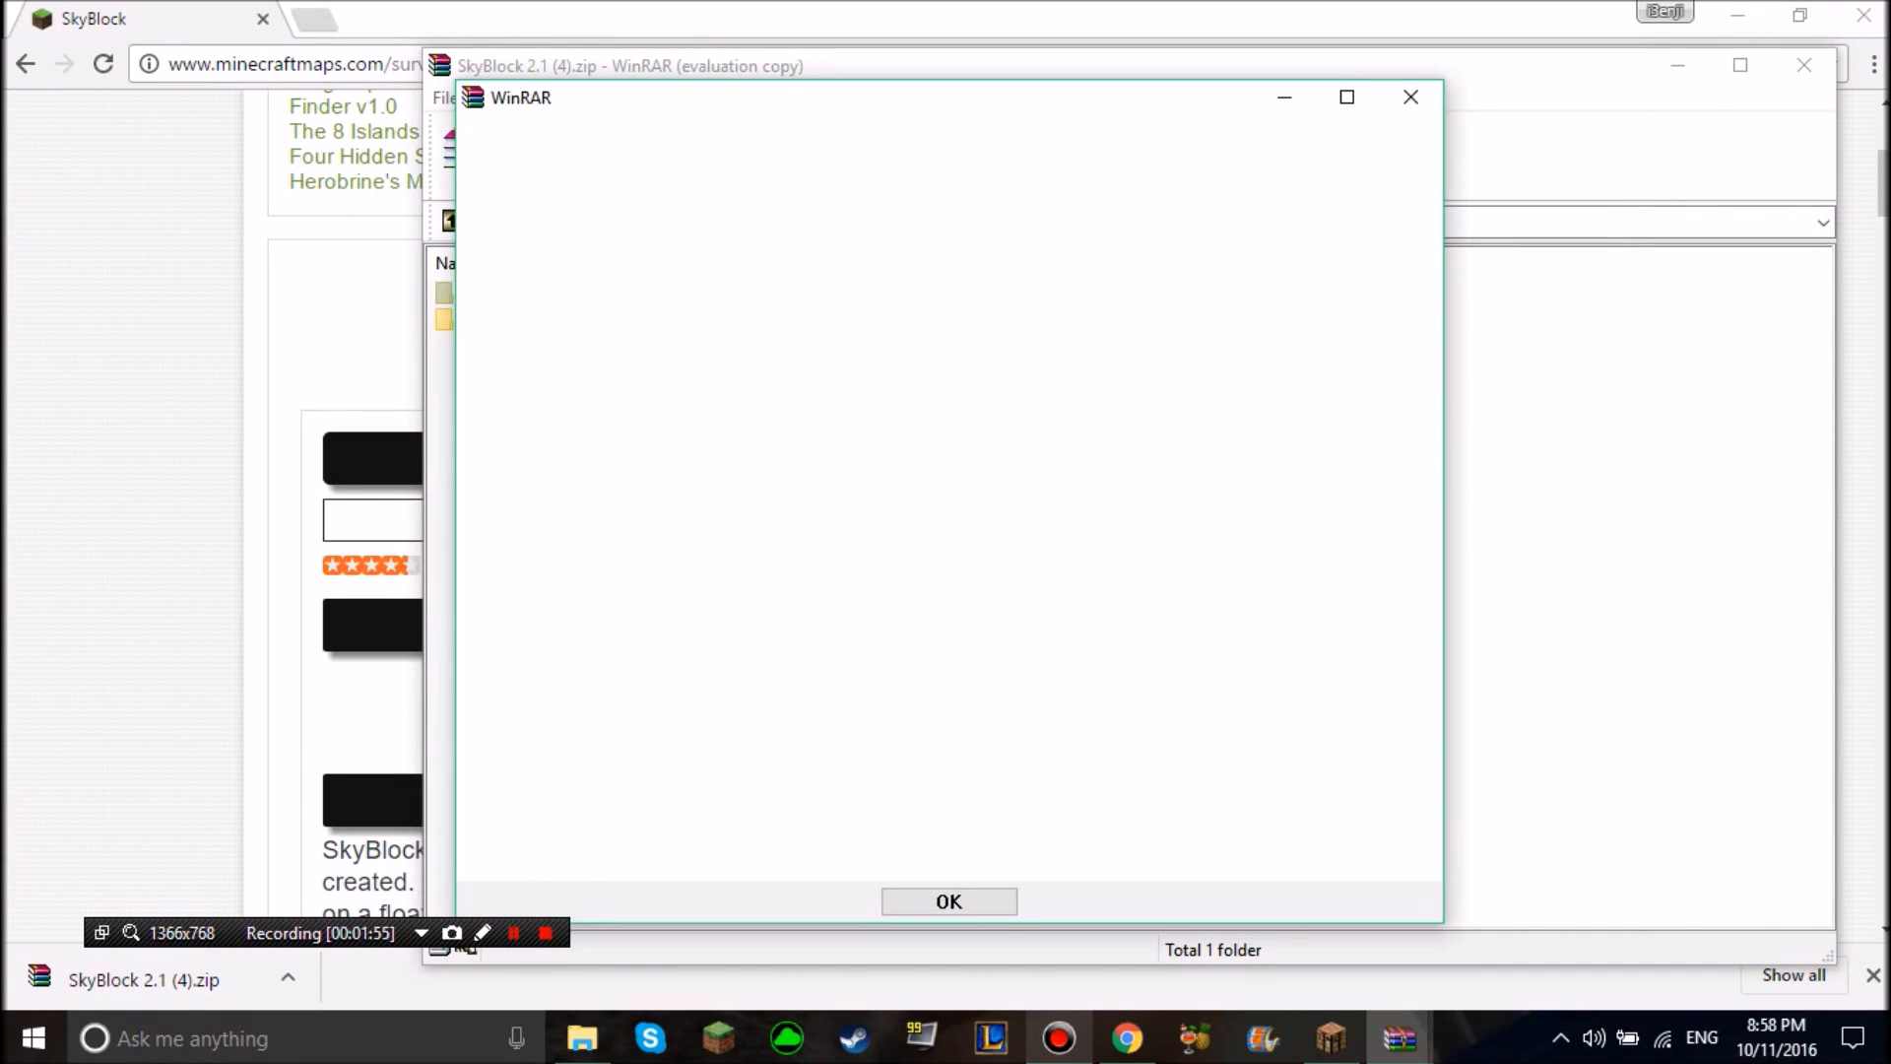
# Place the extracted SkyBlock 2.1 folder in saves renamed 'SkyBlock 2.1 YT LP', then return to Minecraft
pyautogui.click(947, 900)
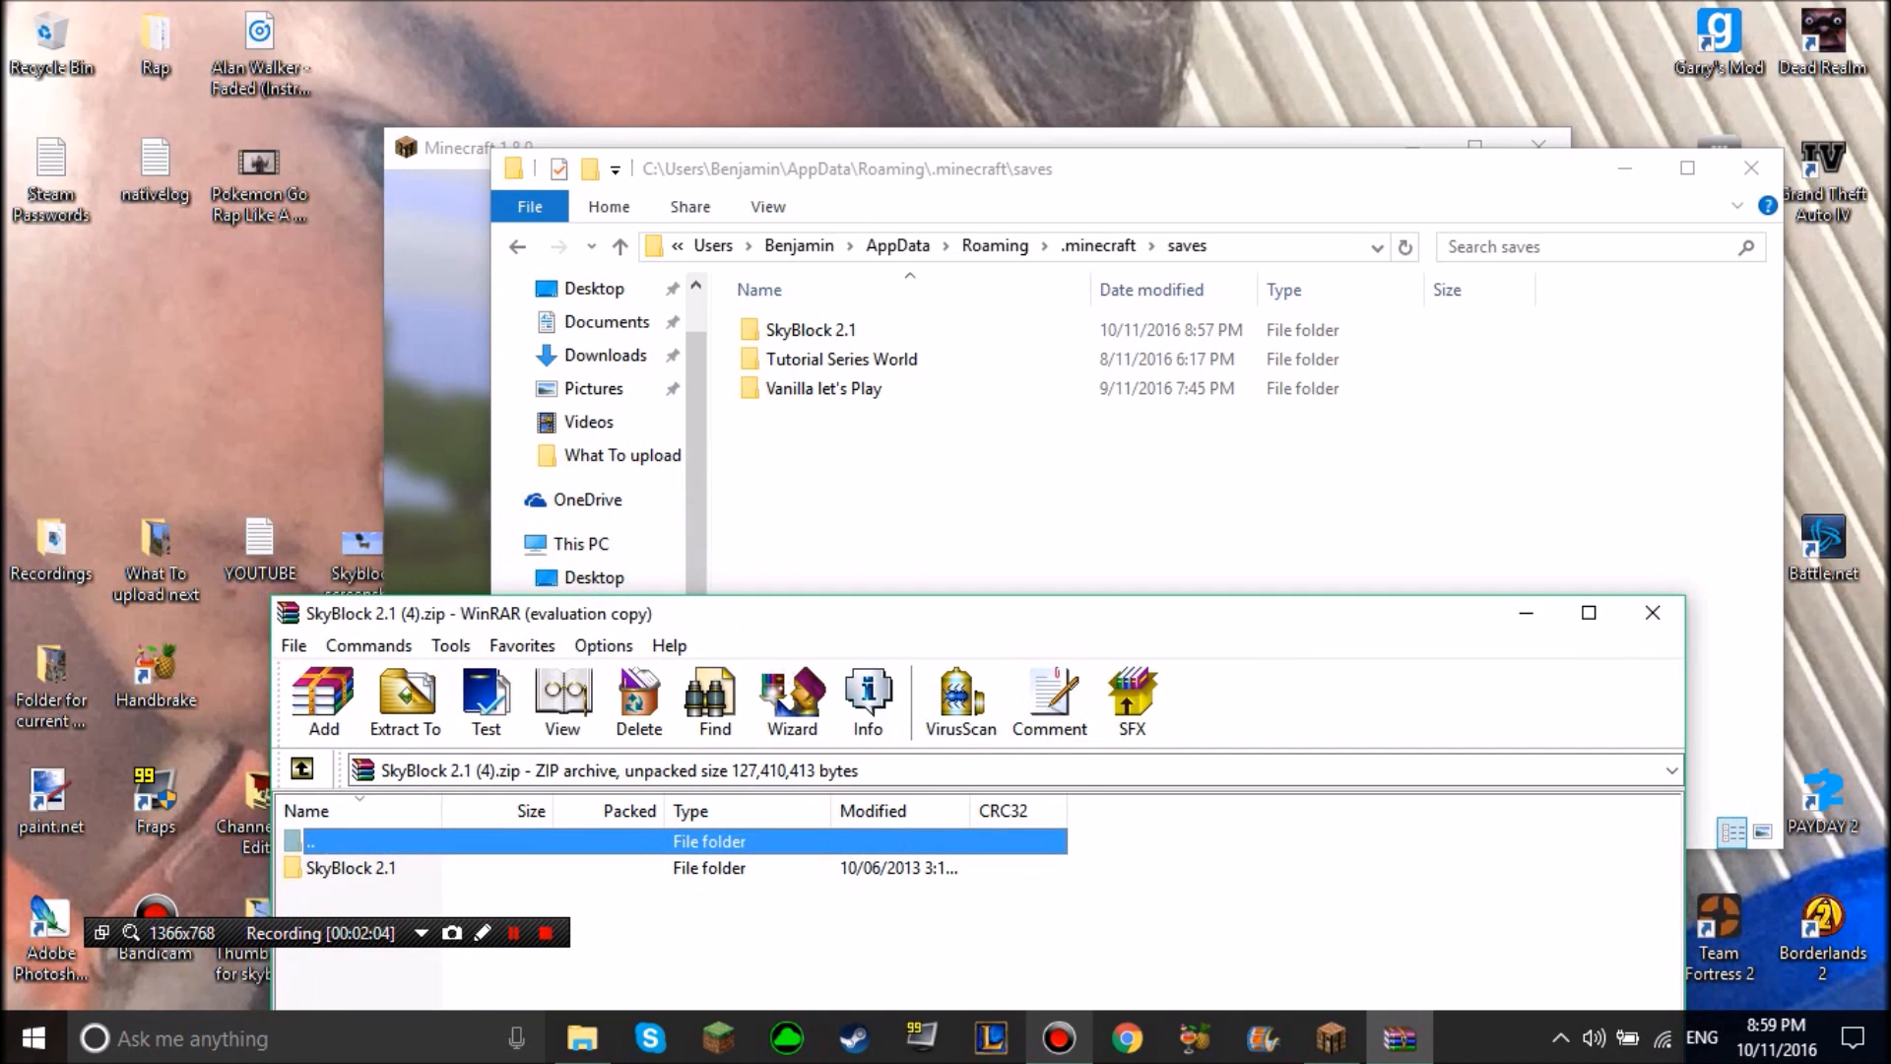
pyautogui.rightClick(812, 329)
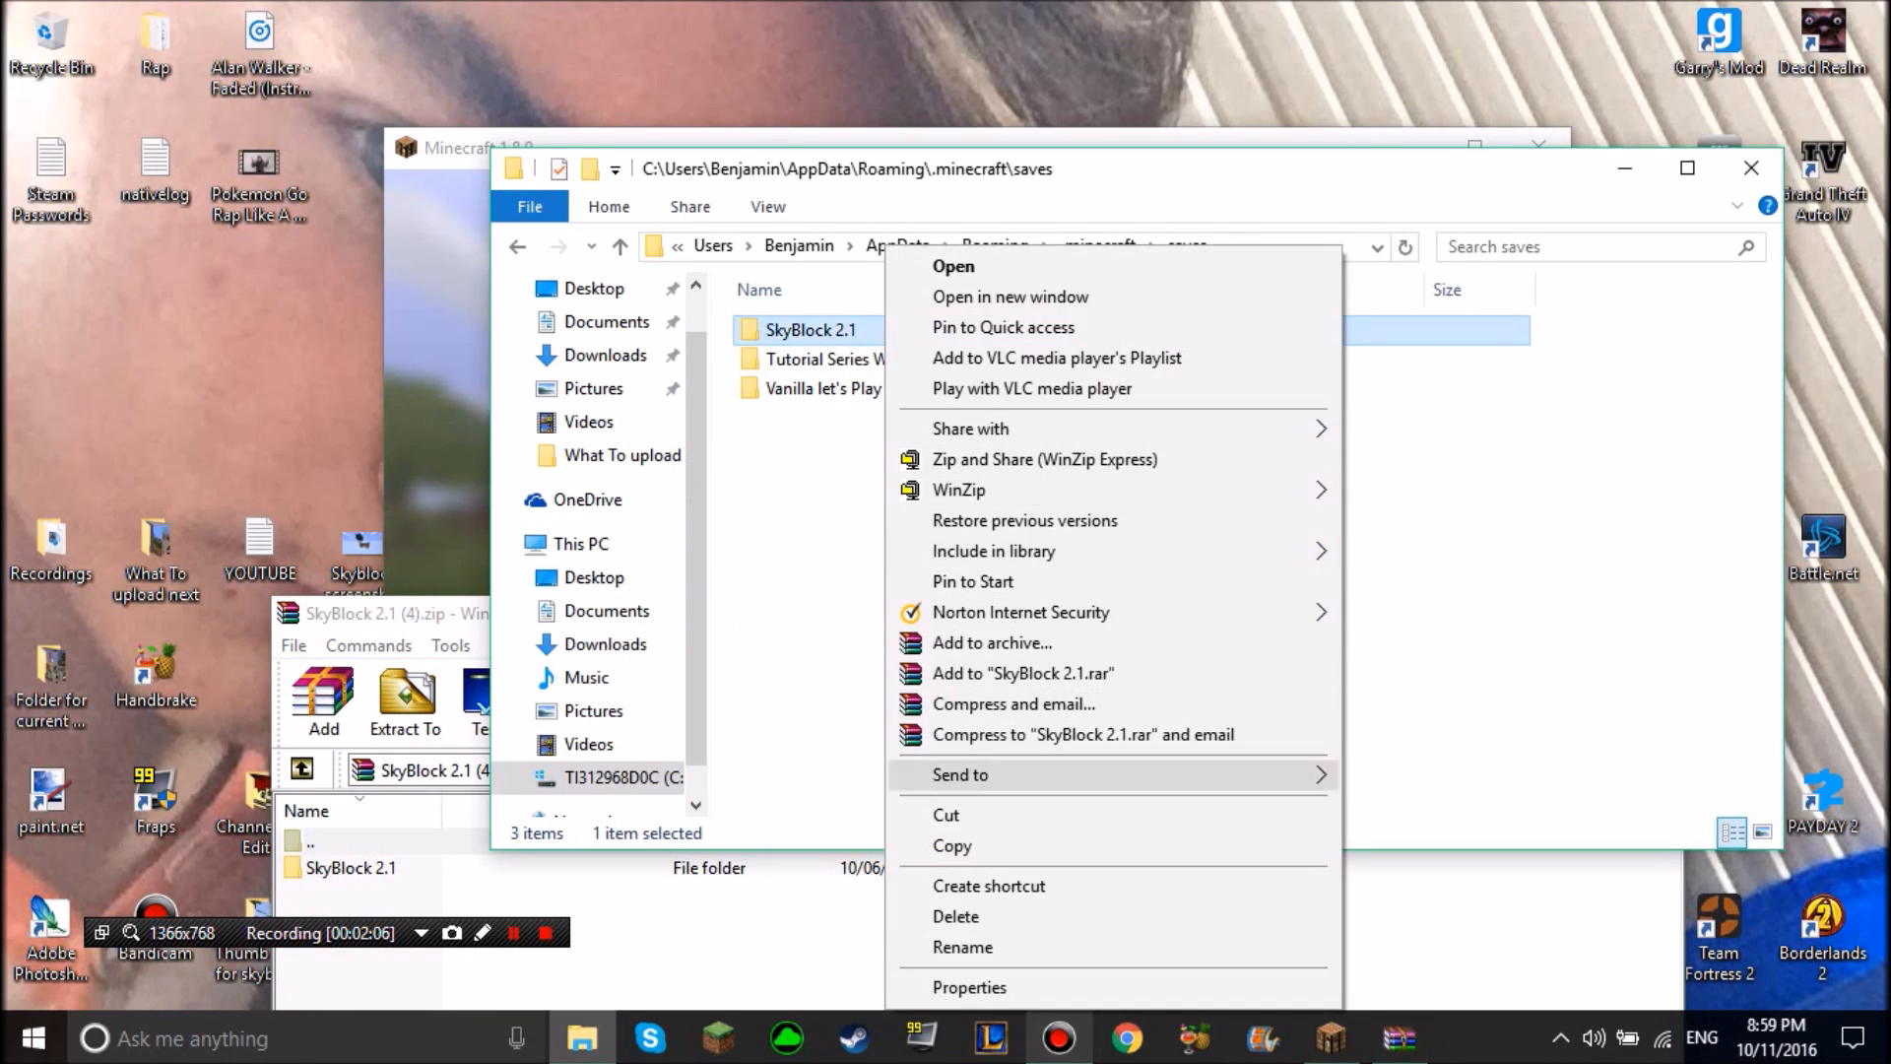
pyautogui.click(963, 948)
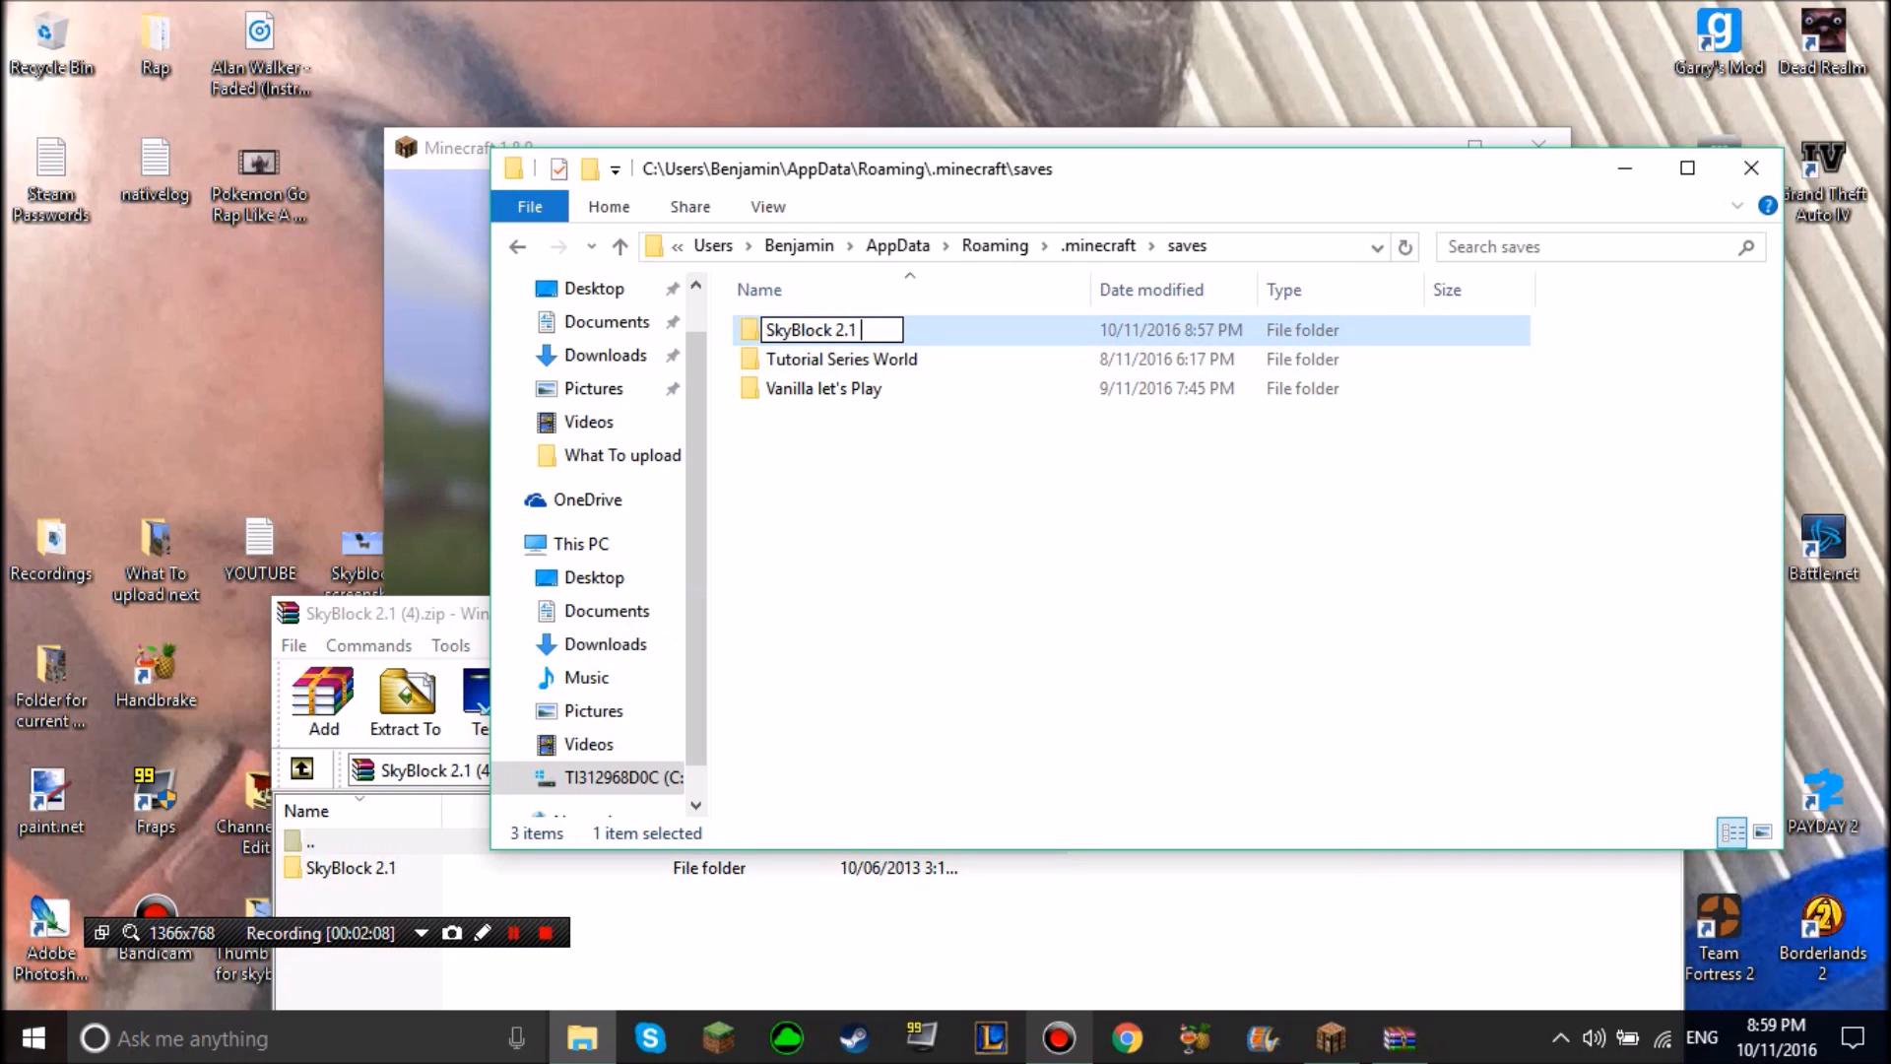
pyautogui.write('YT LP')
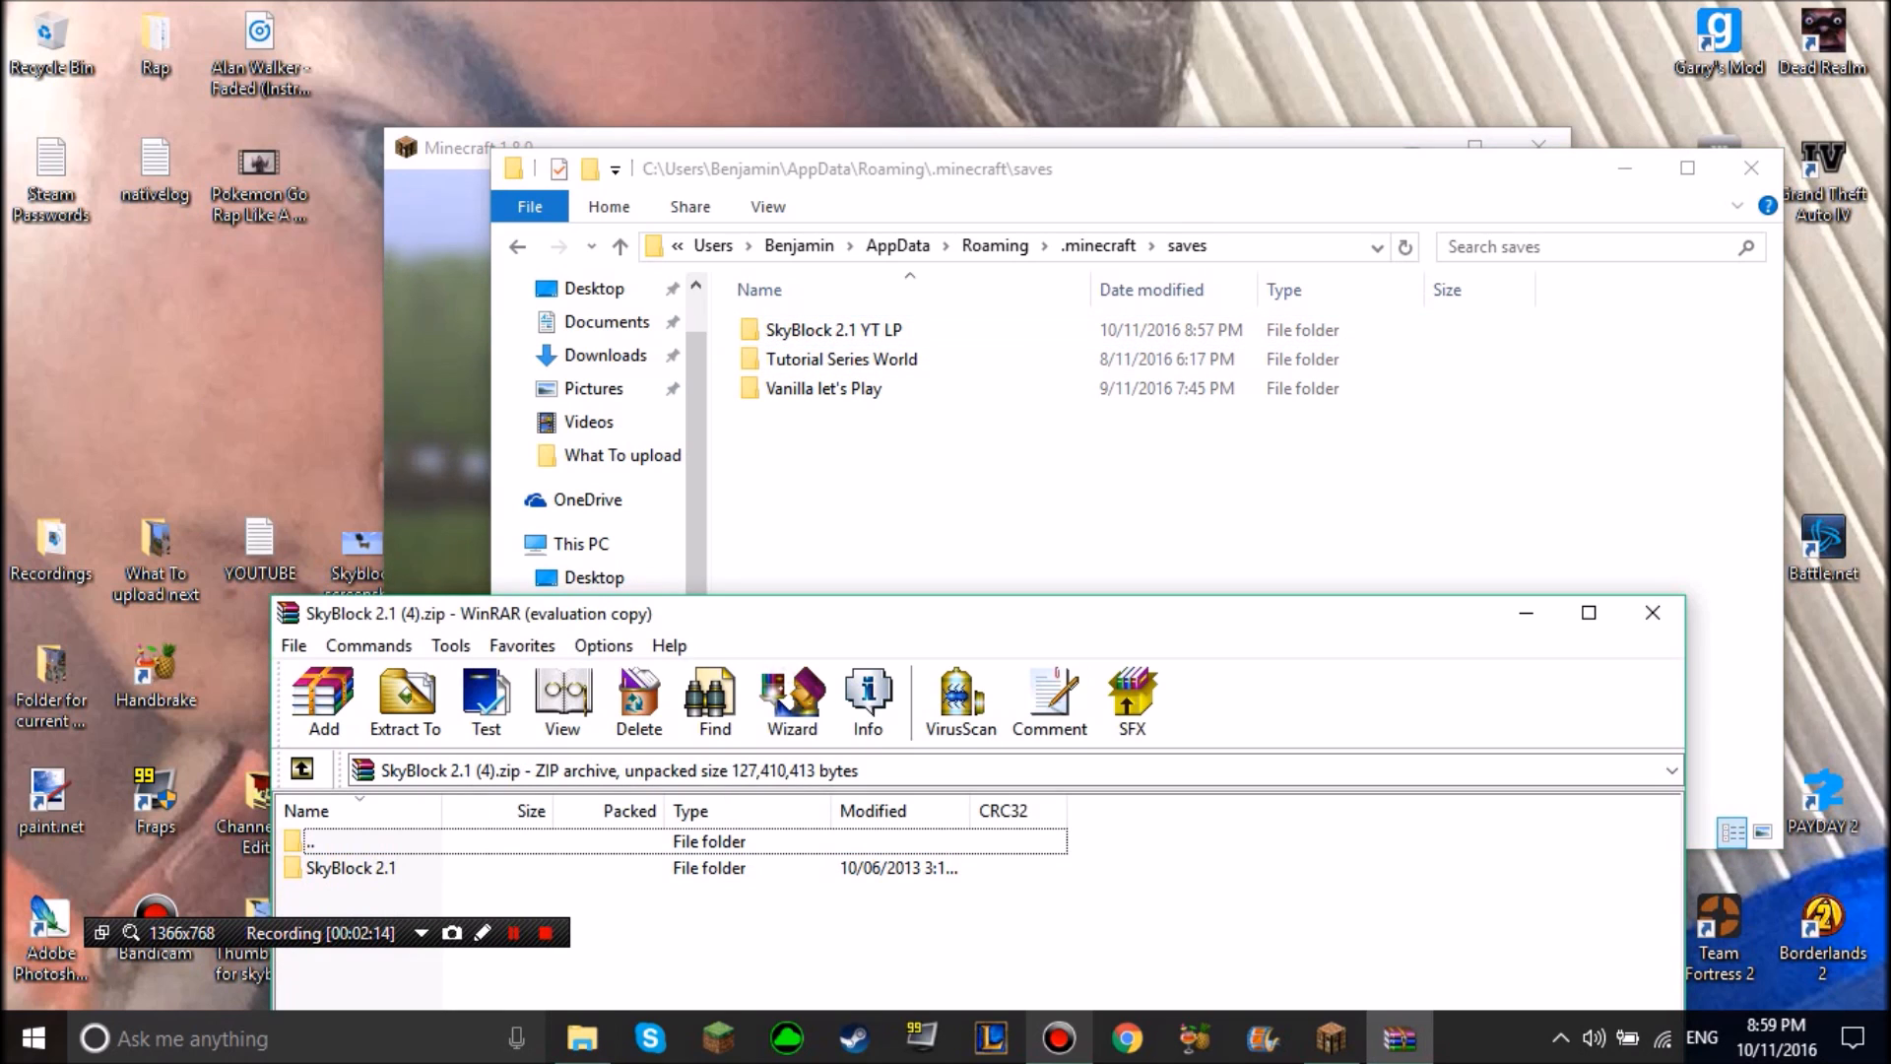
pyautogui.click(351, 866)
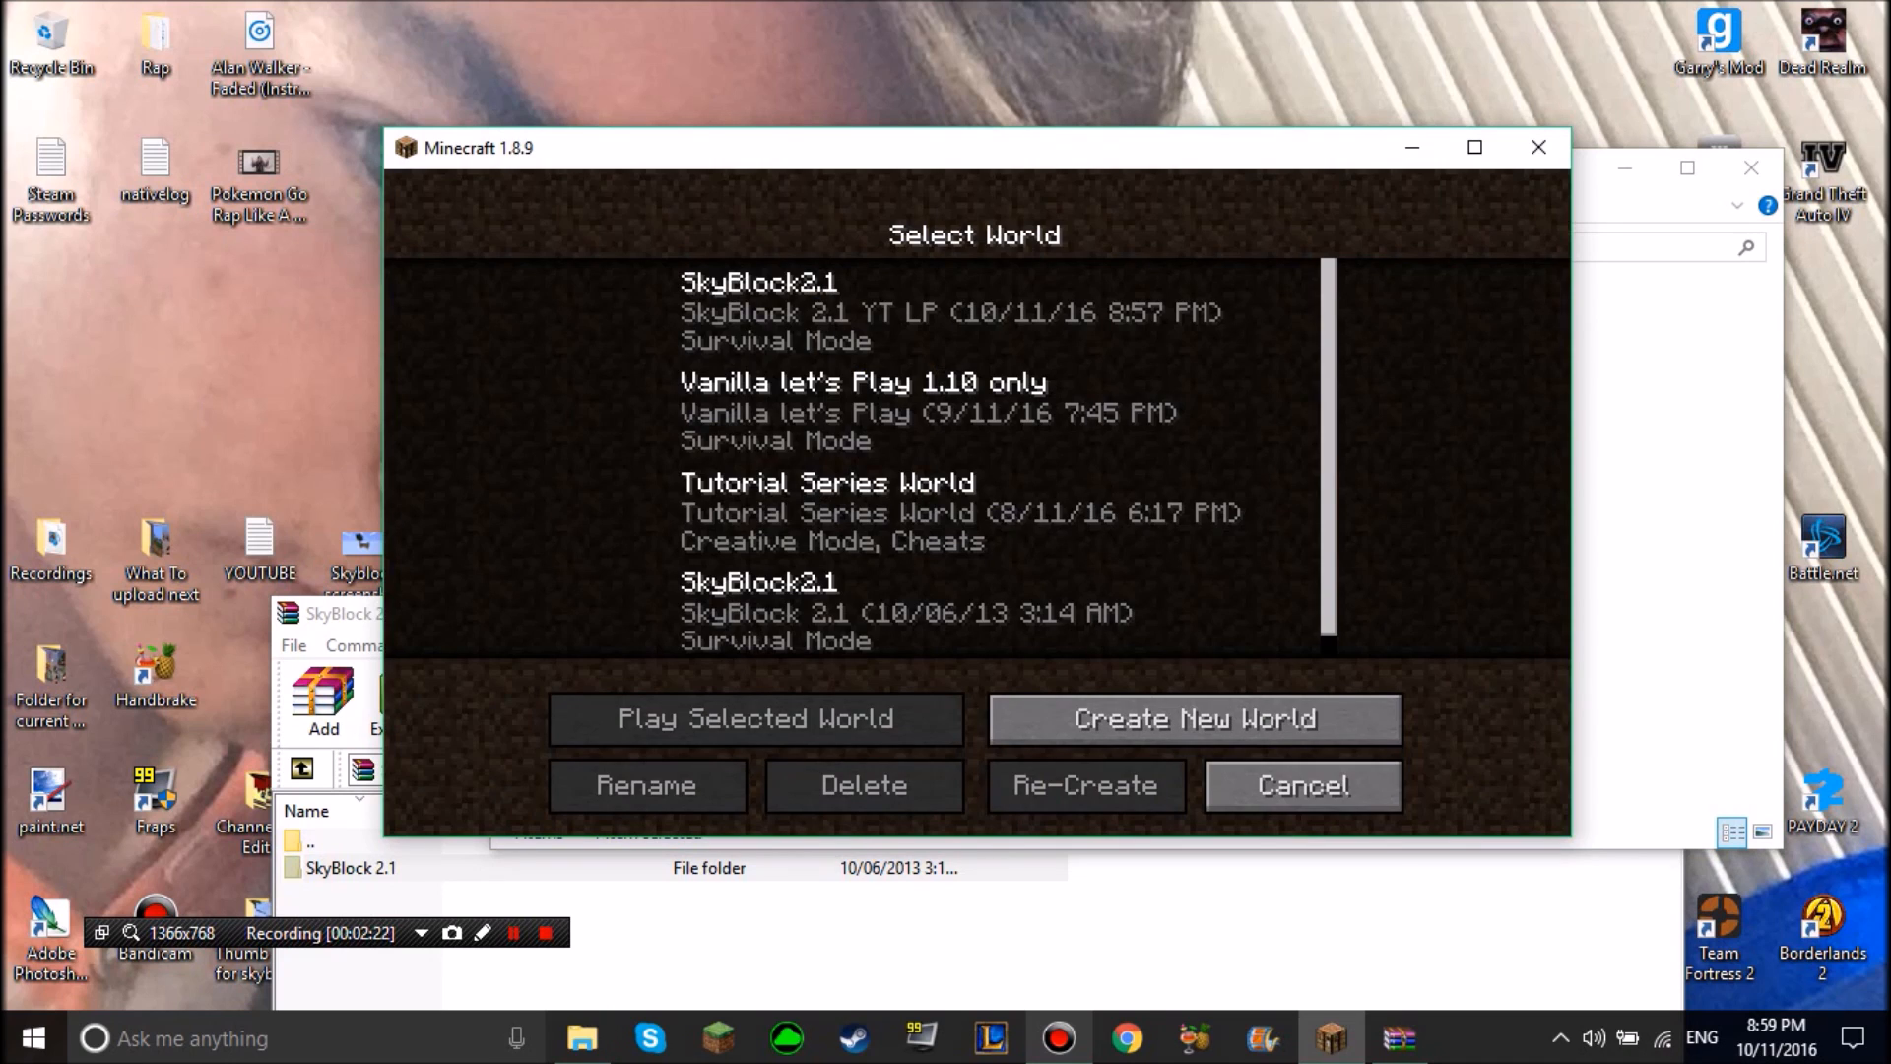
# Select the SkyBlock2.1 world from 10/06/13 and play it
pyautogui.click(868, 608)
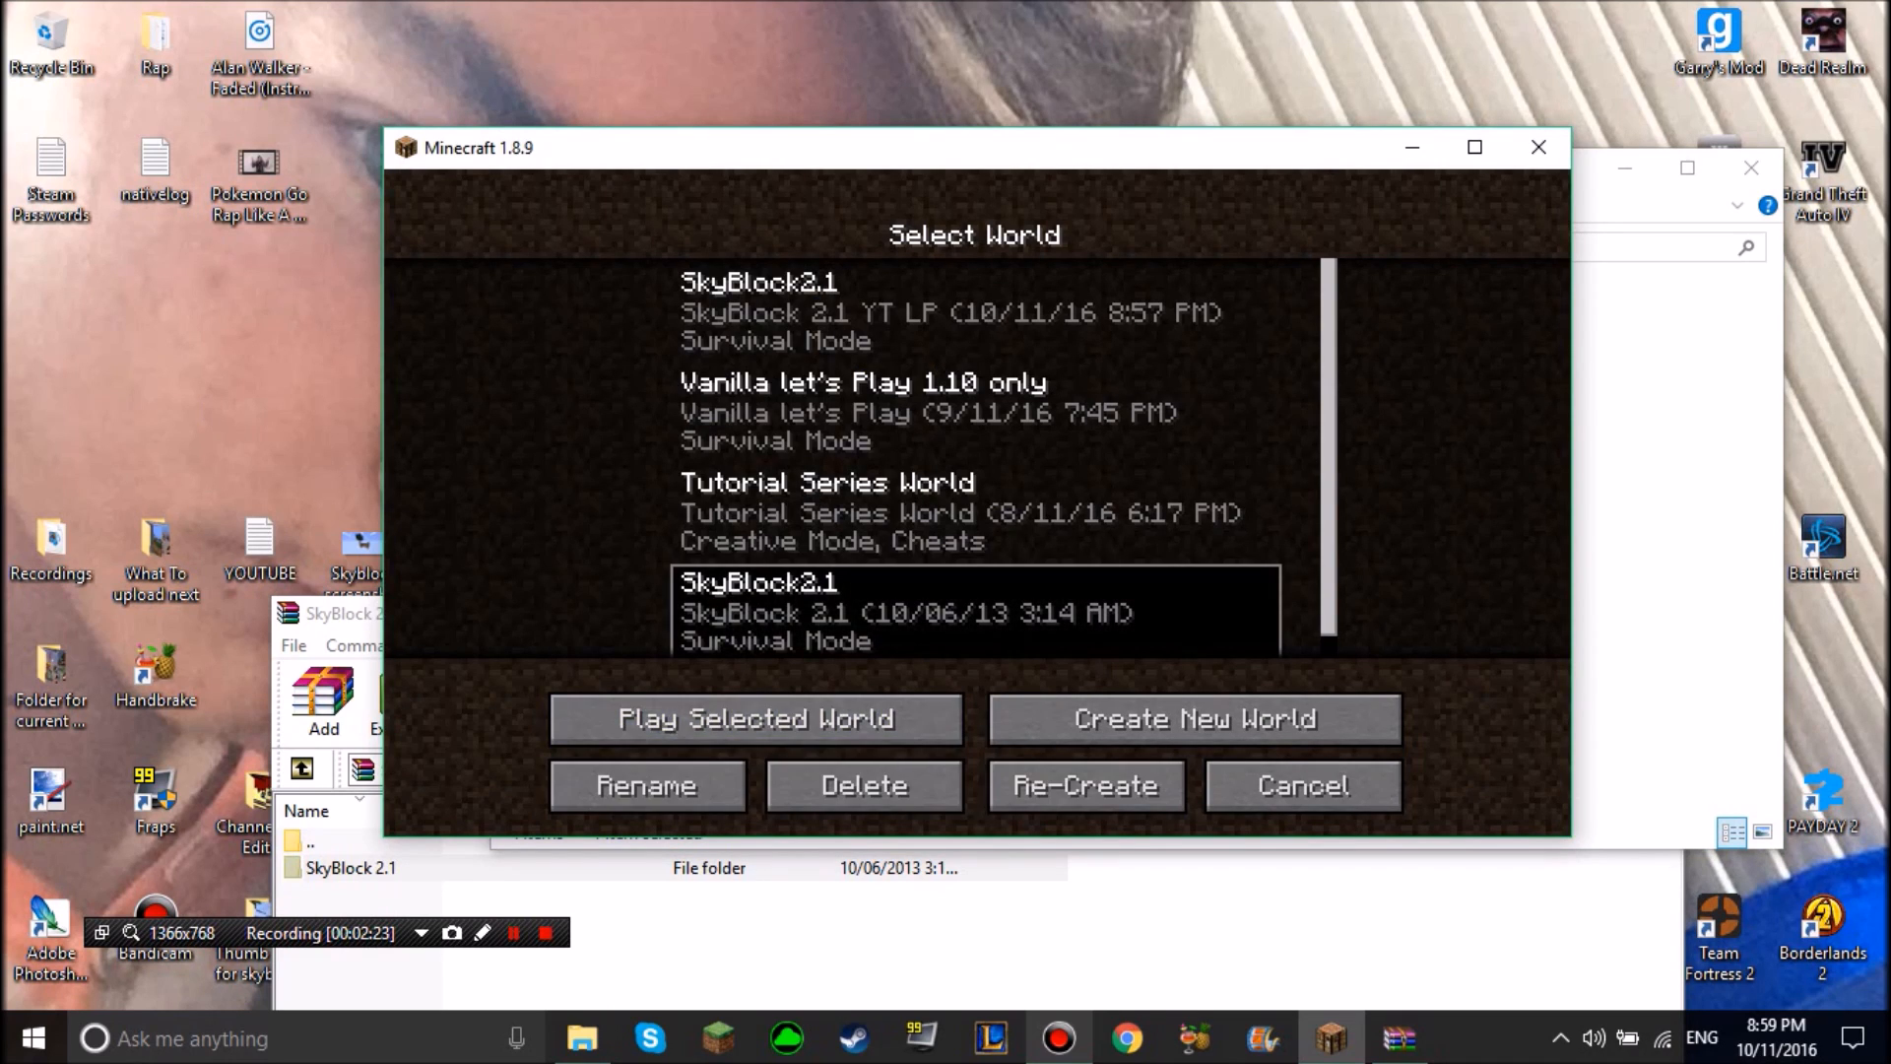
pyautogui.click(754, 717)
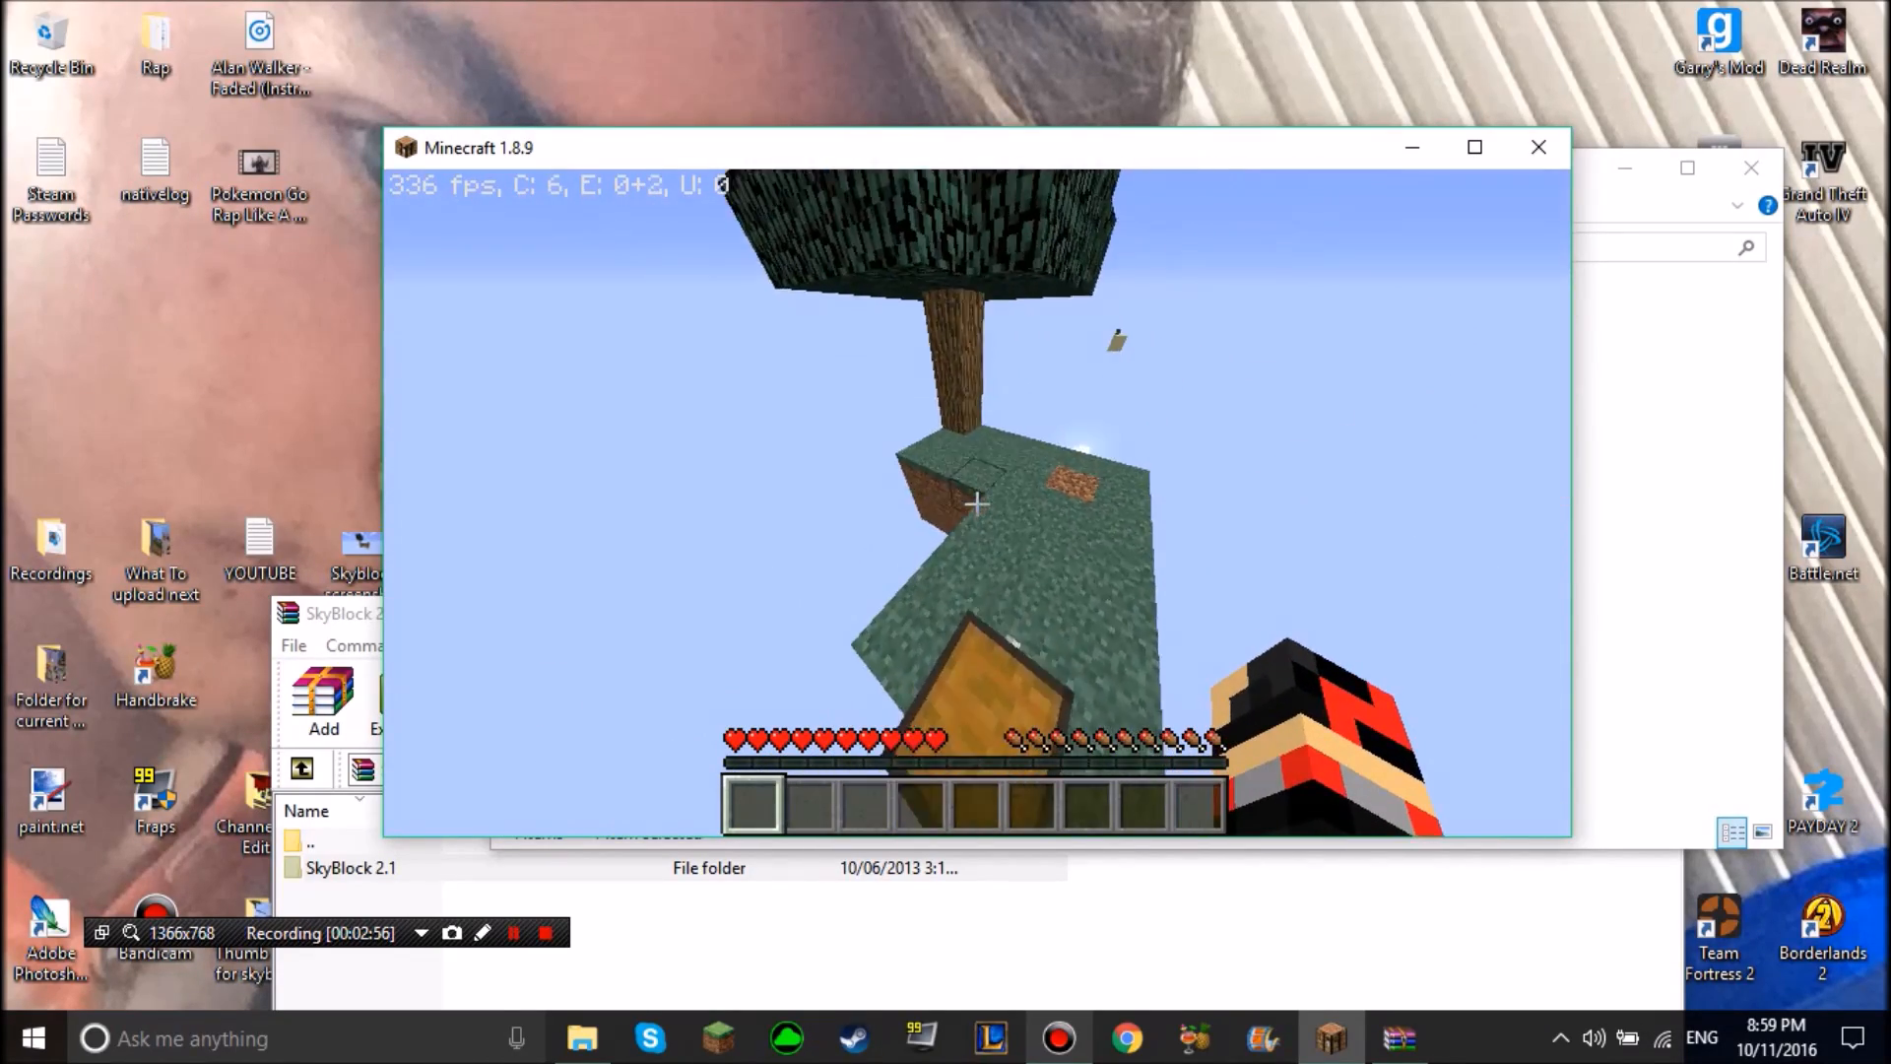
# Pause with Esc and save and quit to the title screen
pyautogui.press('e')
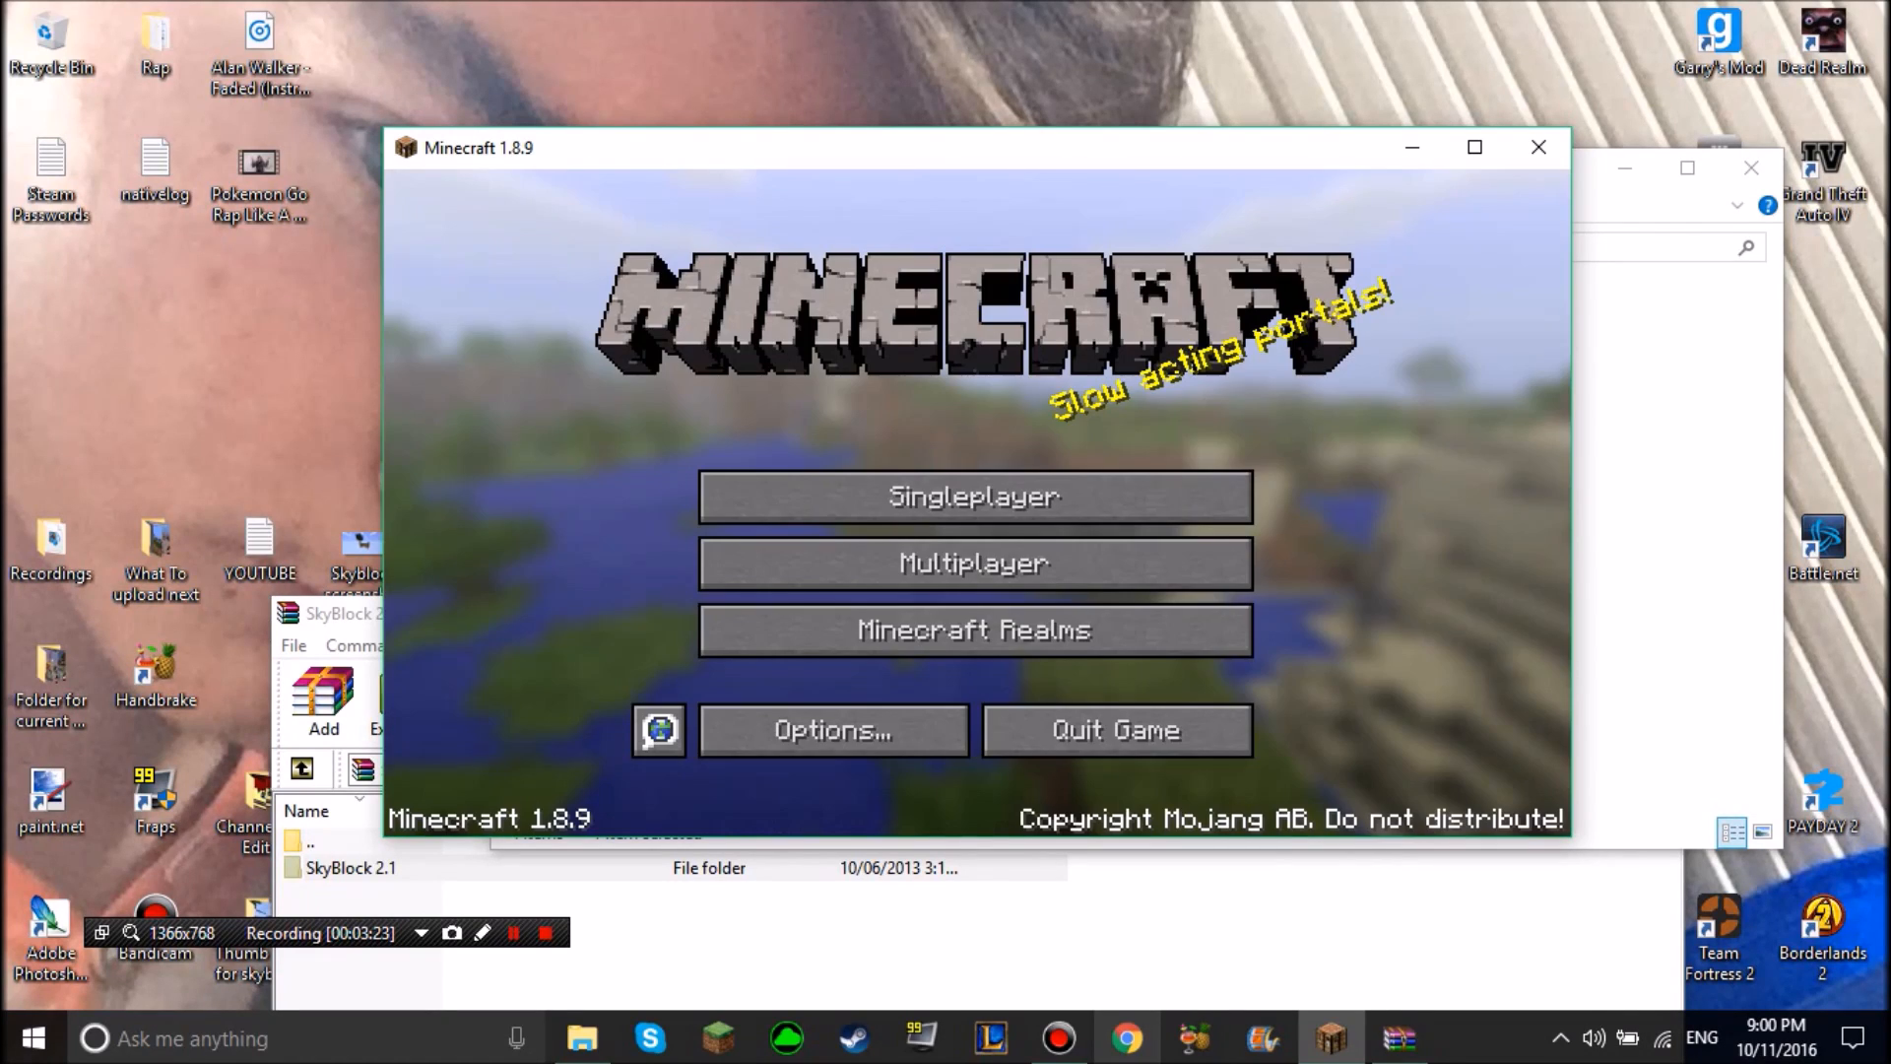
# From Singleplayer, delete the SkyBlock2.1 world, confirm, and back out to the title menu
pyautogui.click(971, 495)
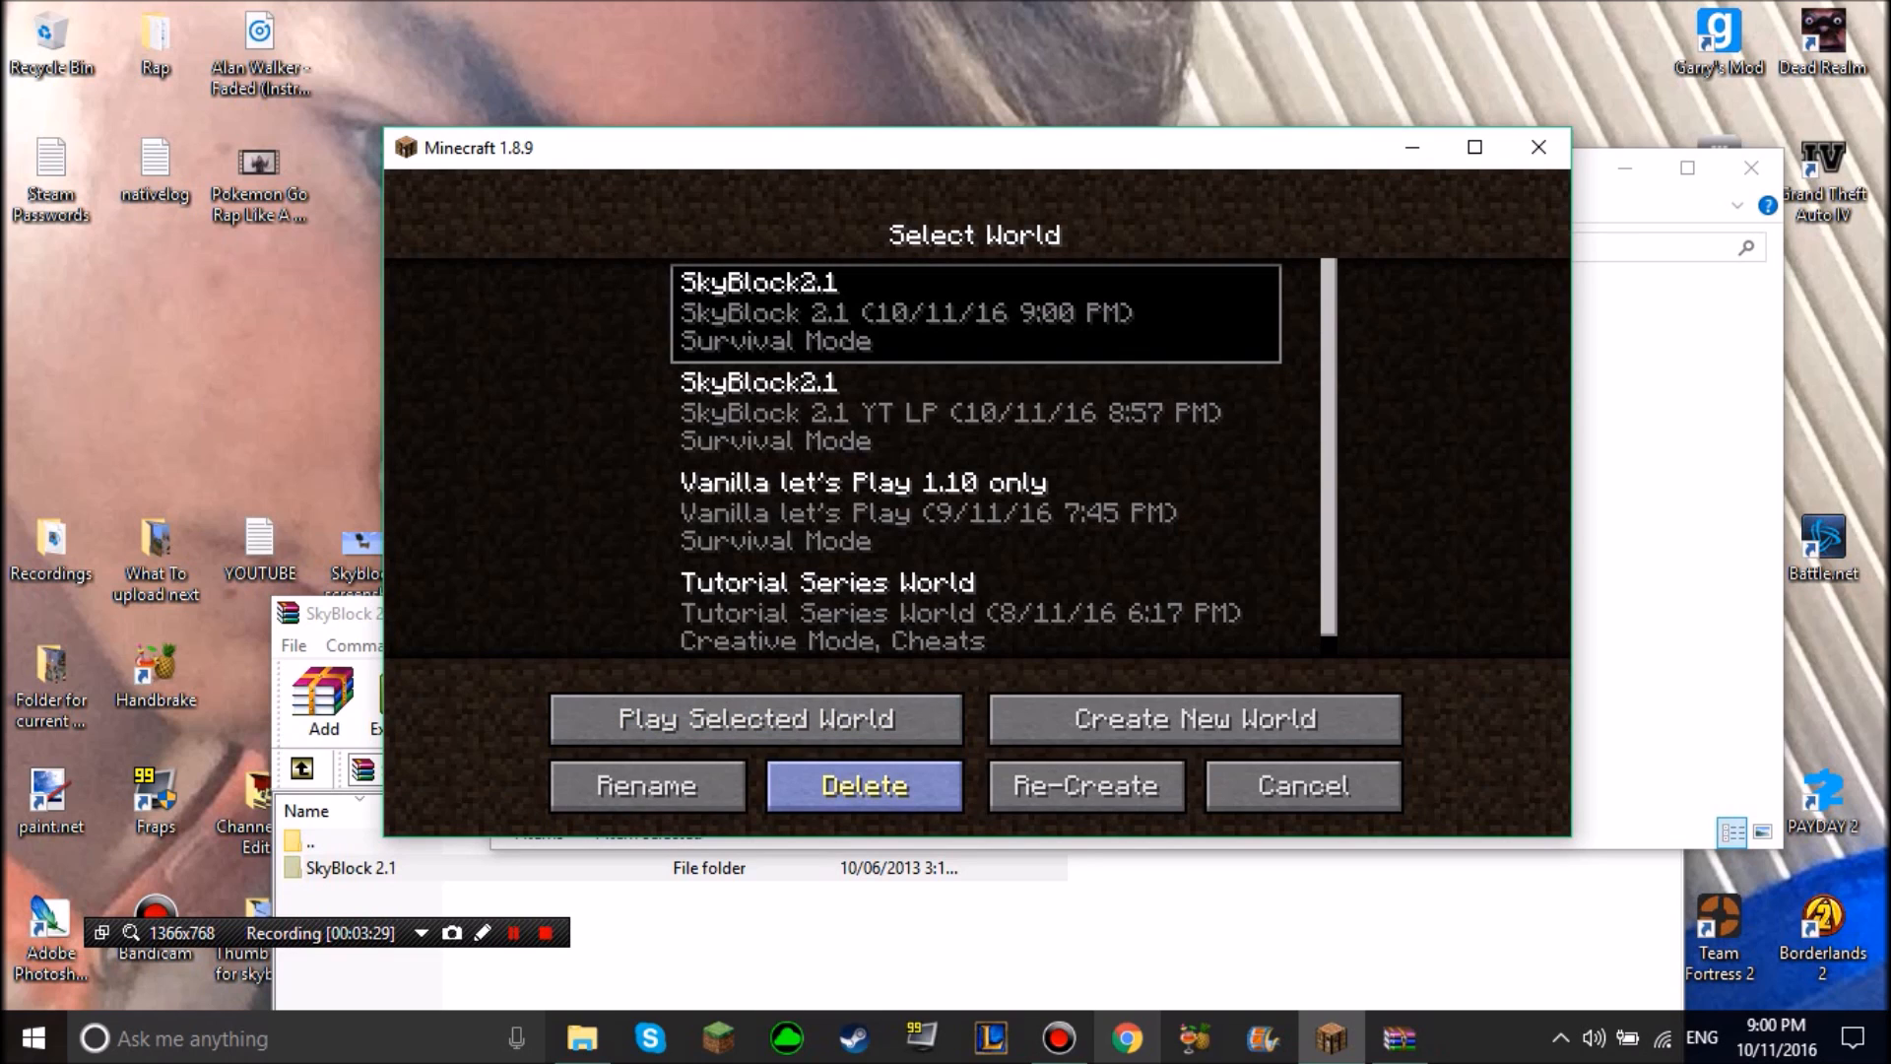
pyautogui.click(863, 786)
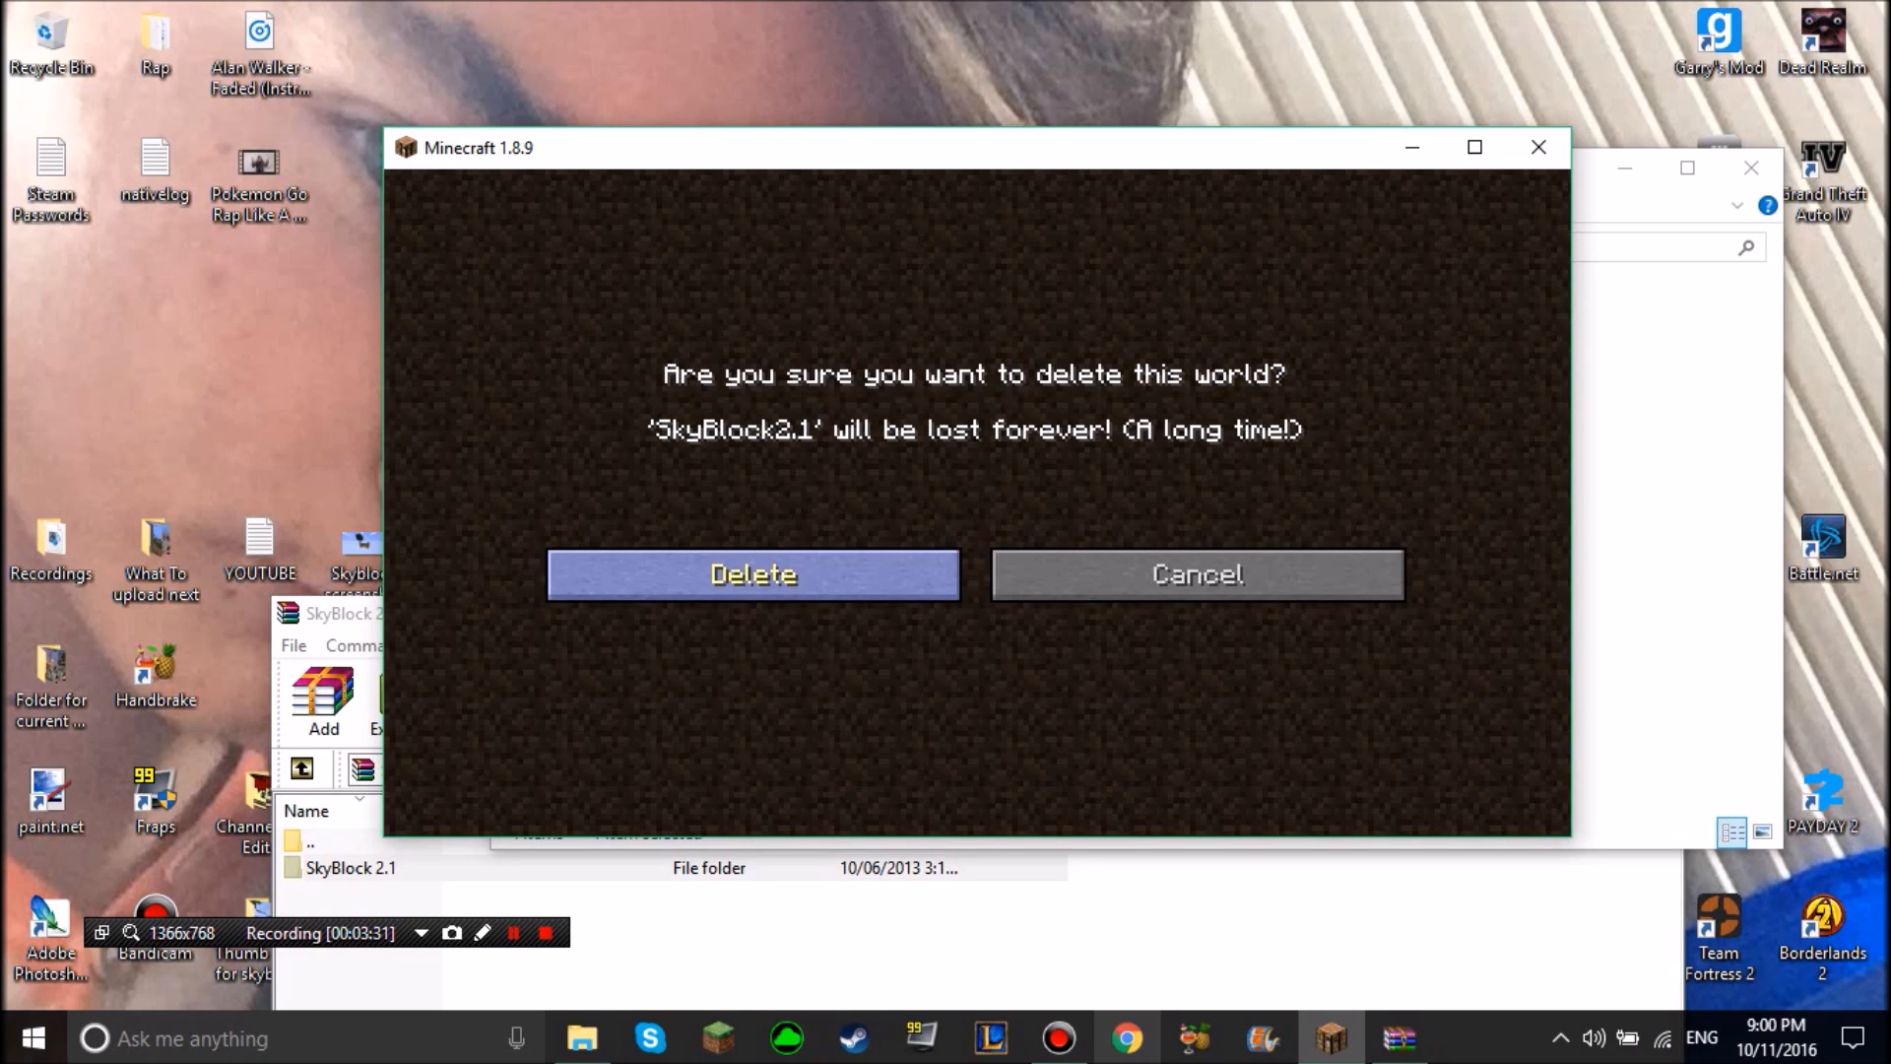
pyautogui.click(1196, 573)
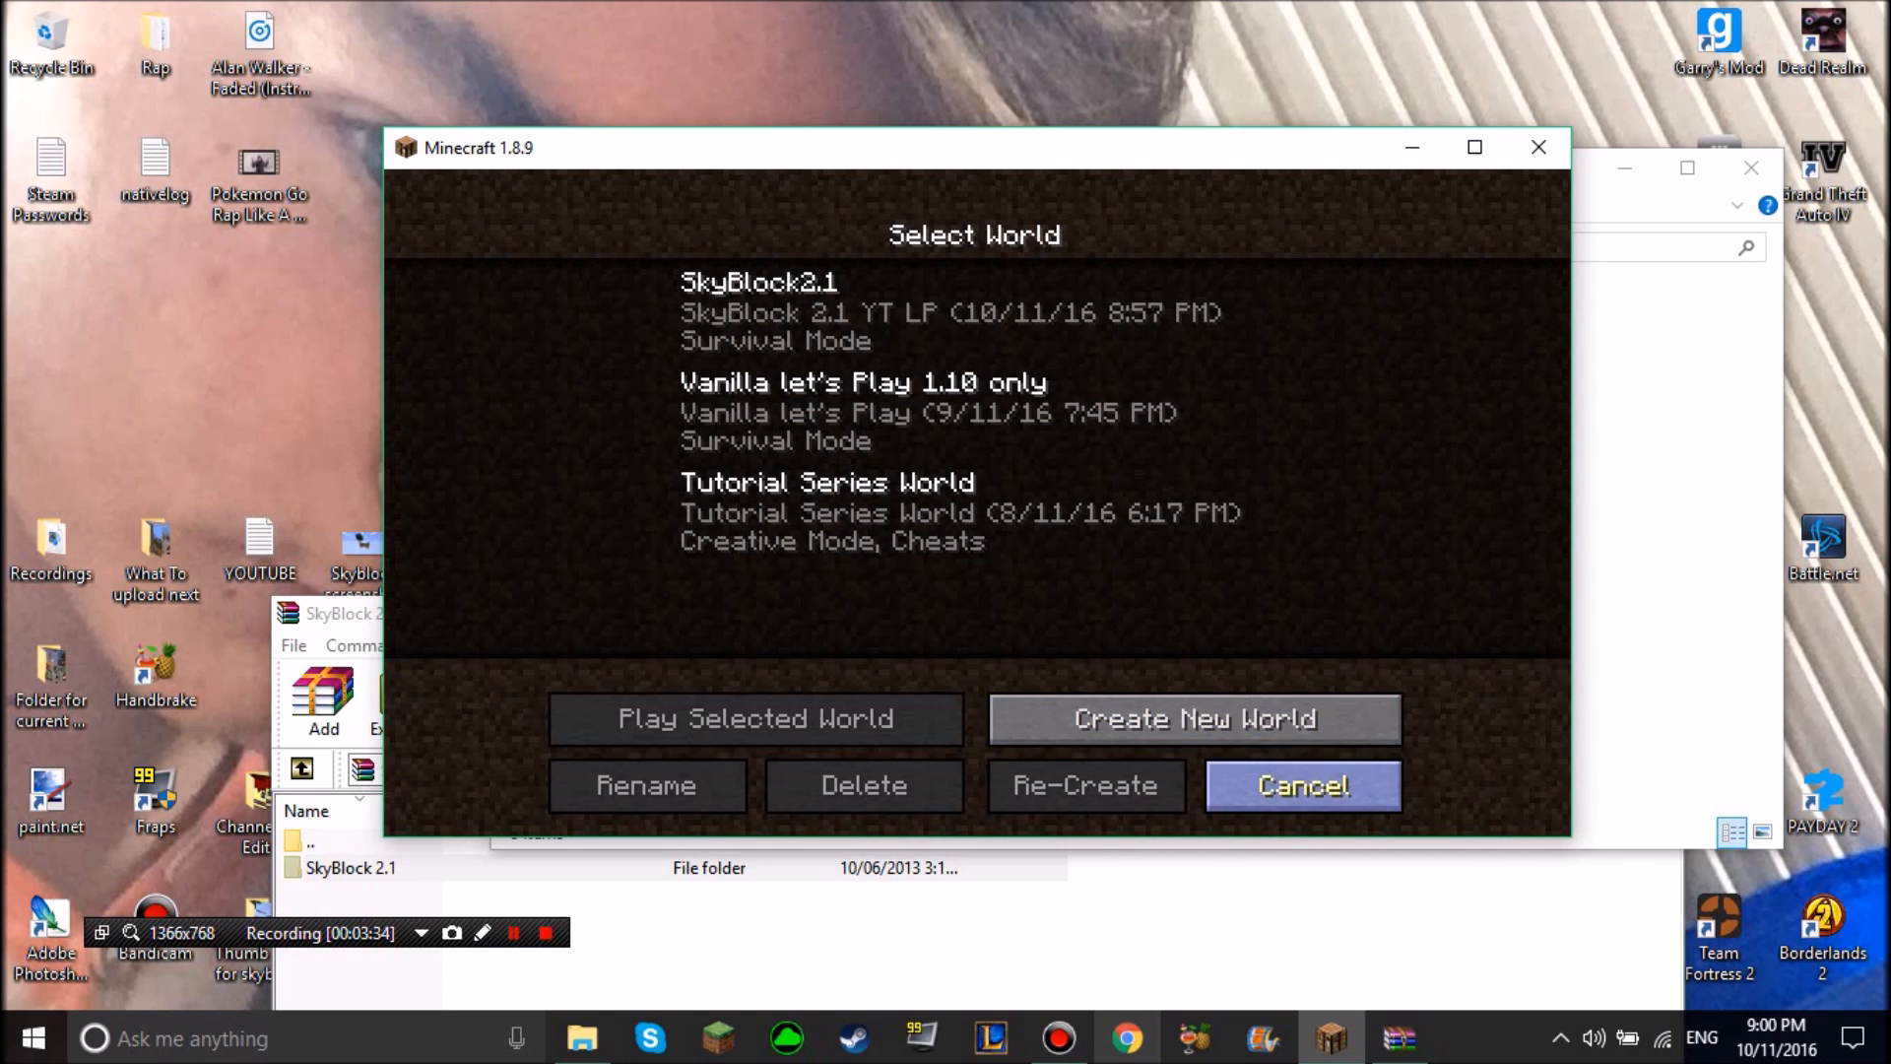
pyautogui.click(1302, 786)
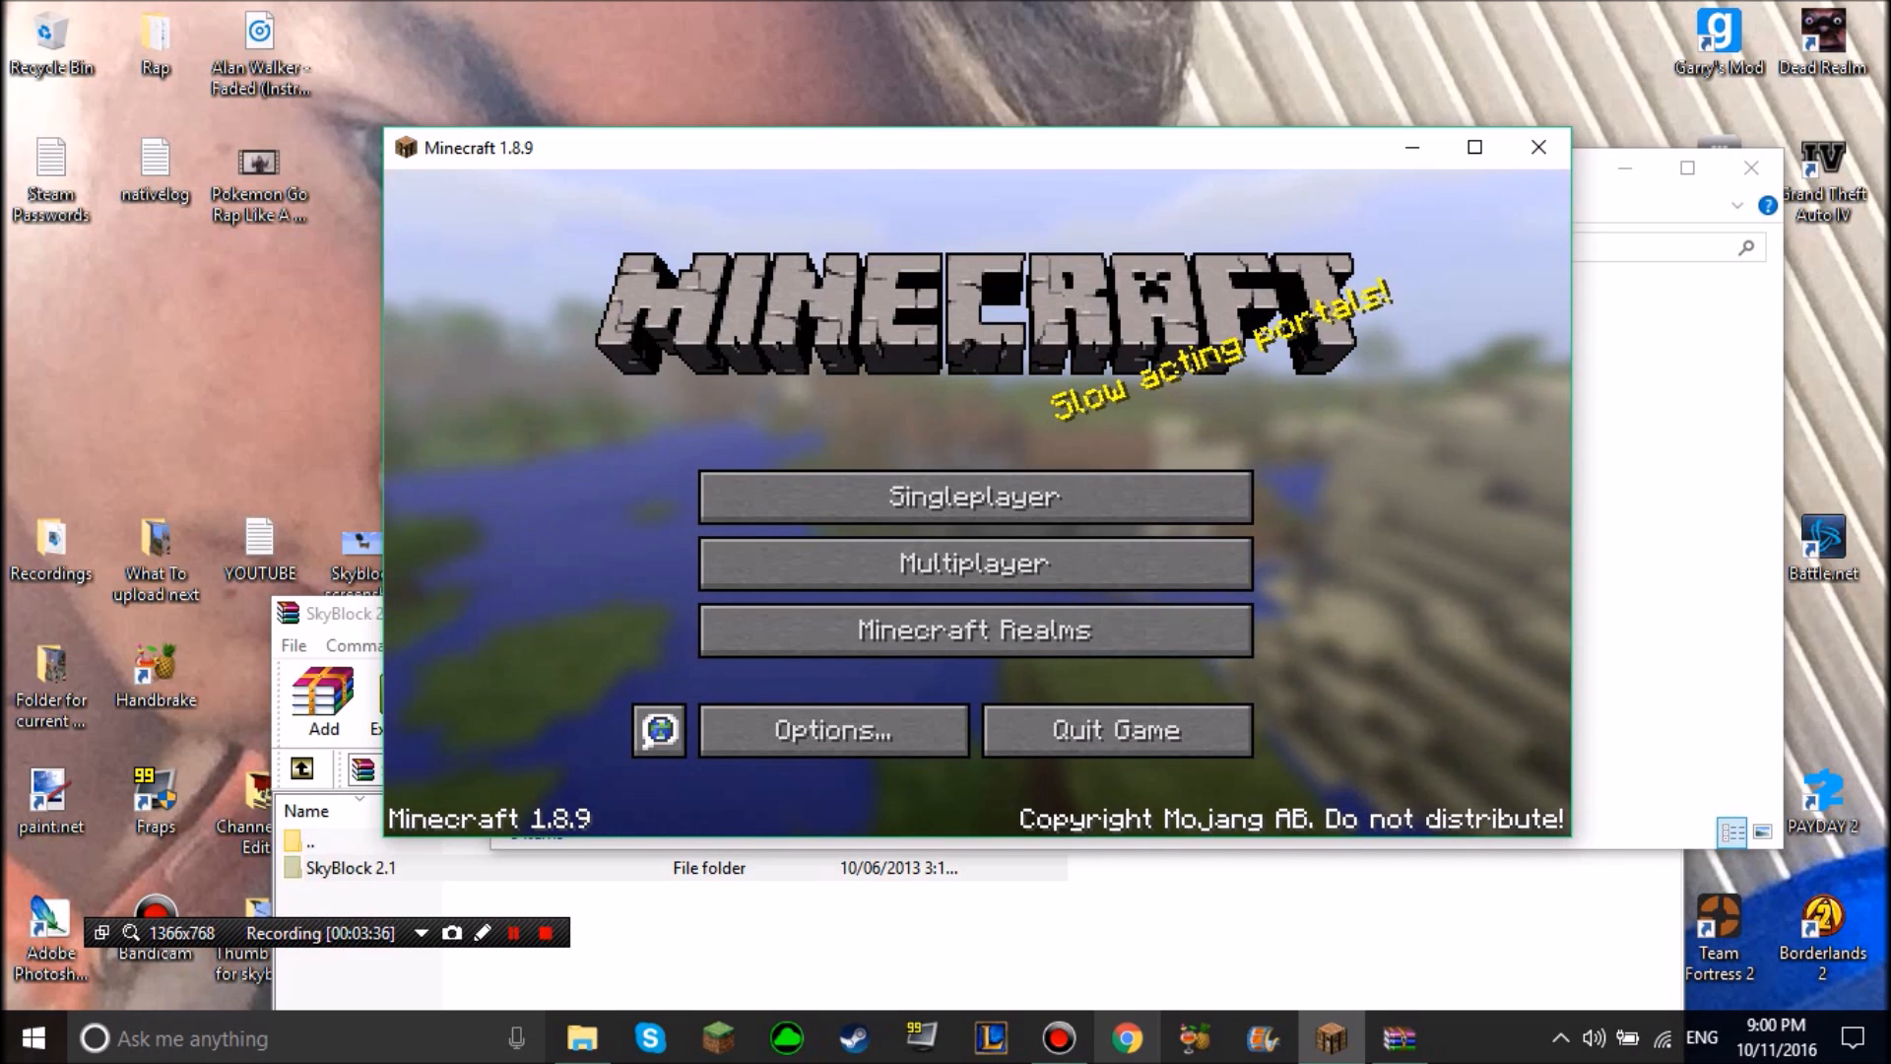